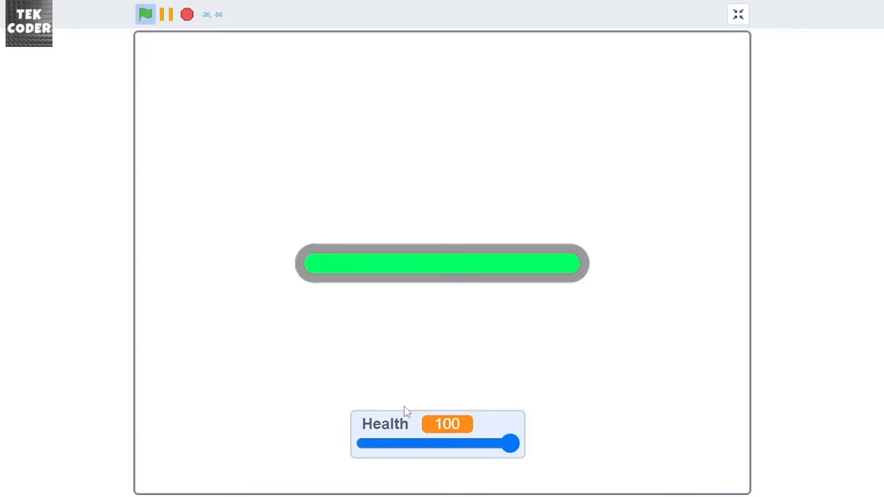
Drag the Health slider up and down so the bar shortens, turns orange, yellow at 40, and regrows
left_click_drag(510, 444, 373, 443)
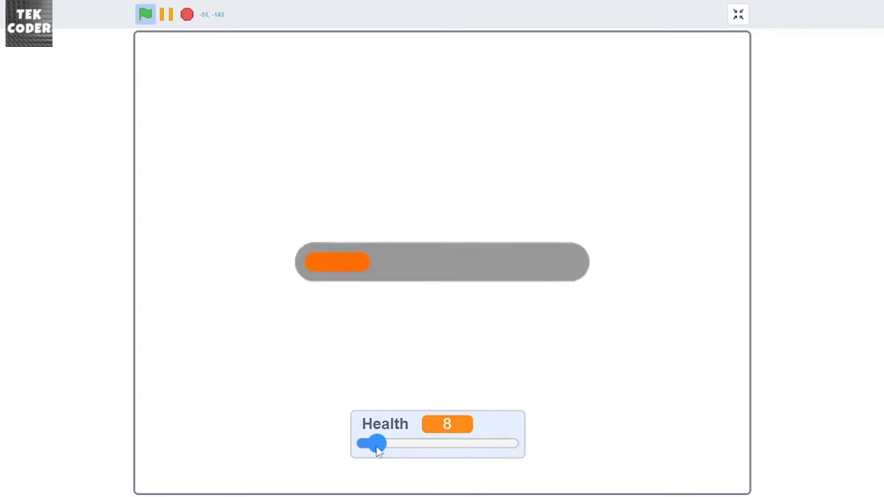
left_click_drag(373, 445, 423, 445)
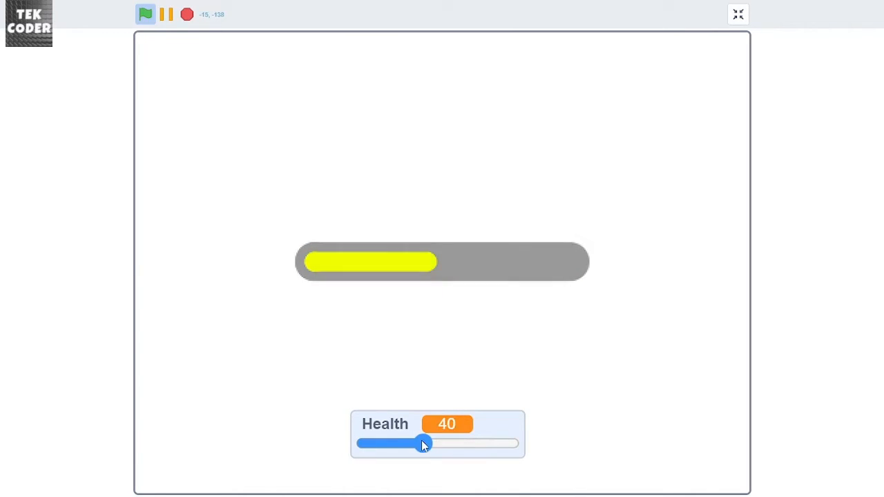
left_click_drag(423, 445, 448, 445)
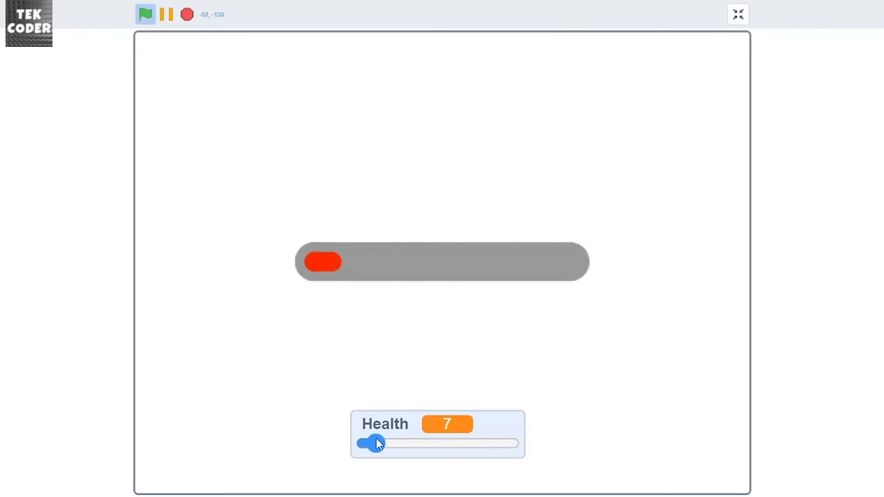
left_click_drag(378, 443, 473, 444)
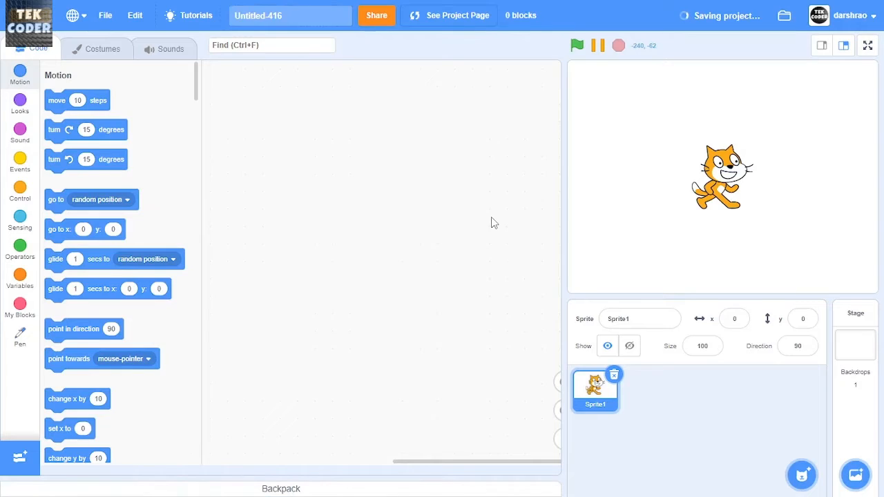
Hide the cat sprite and name the project 'Health Bar Tutorial'
left_click(630, 345)
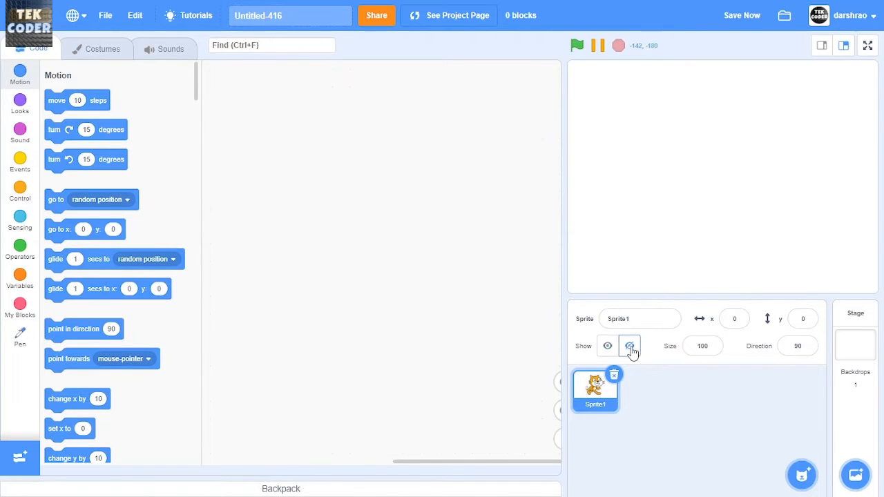
left_click(630, 345)
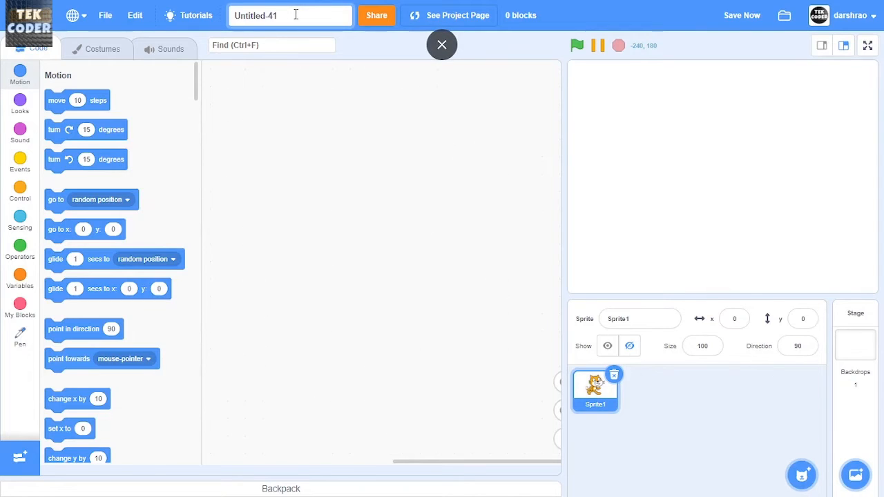
left_click(290, 15)
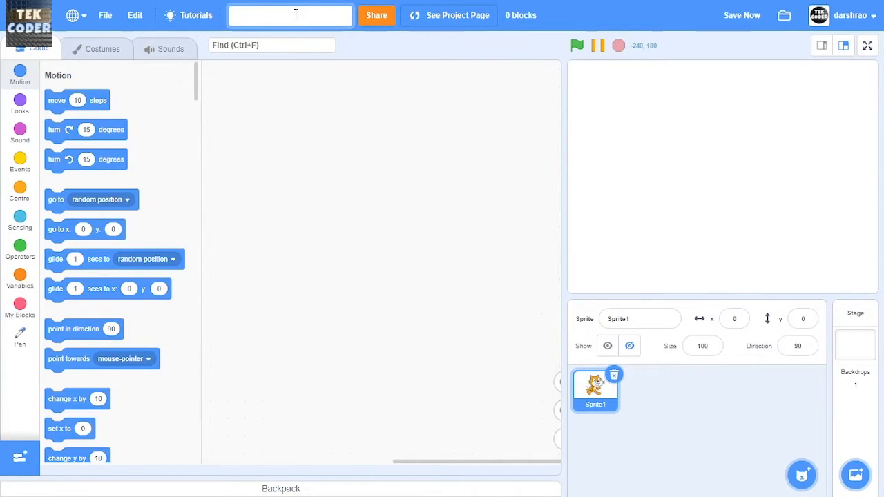
type("Health Bar")
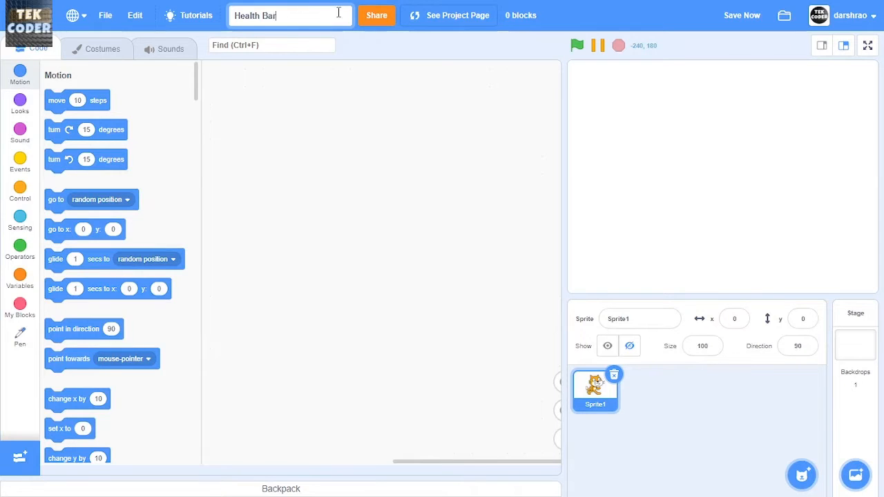
type("Tutorial")
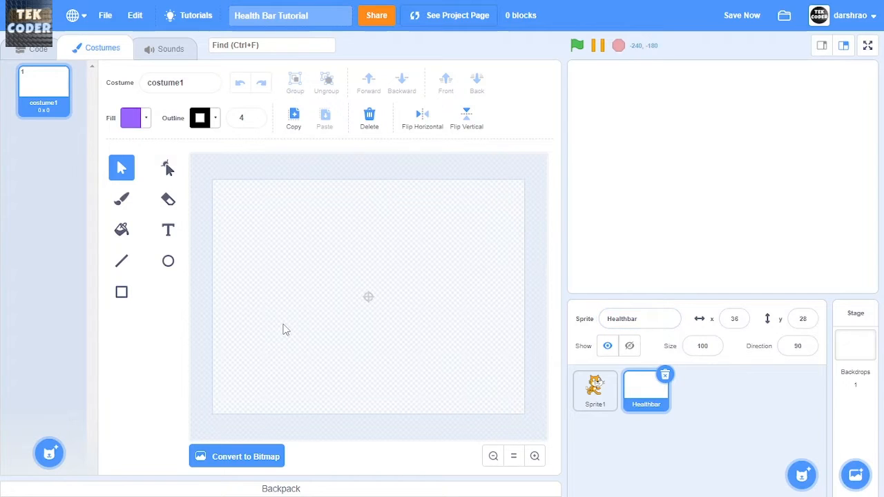
Add the Pen extension to the Healthbar sprite's code
left_click(38, 50)
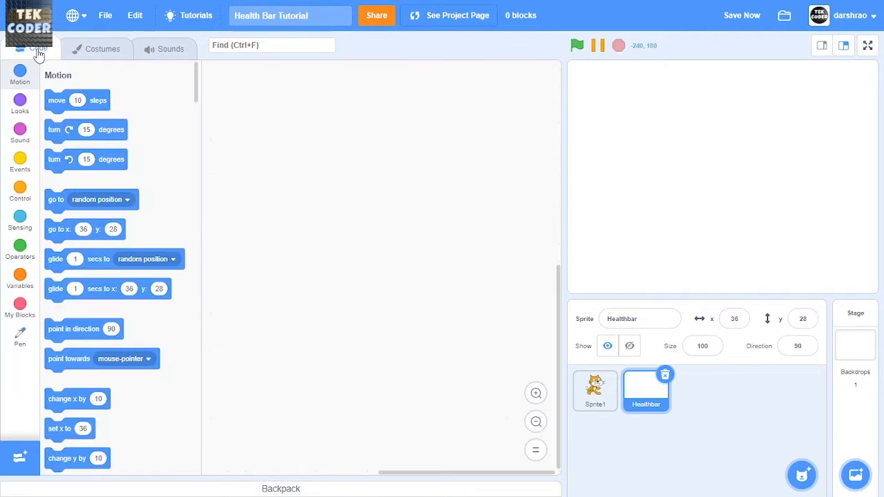
left_click(19, 339)
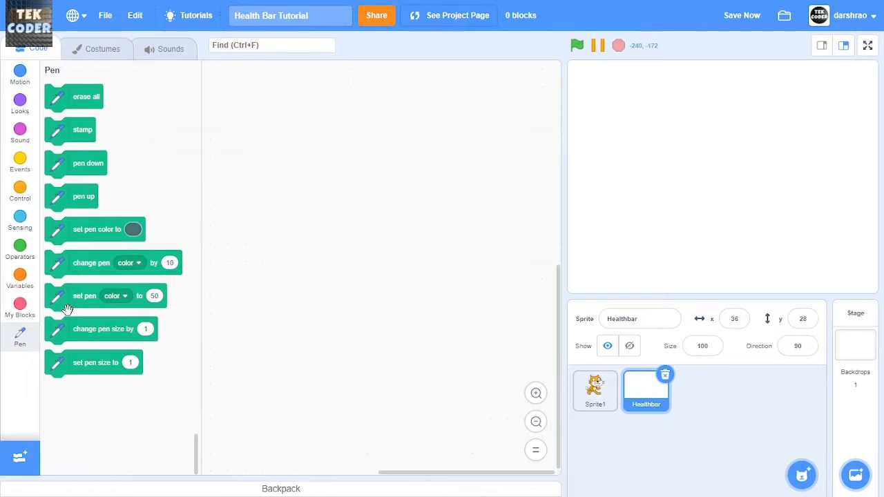
left_click(20, 457)
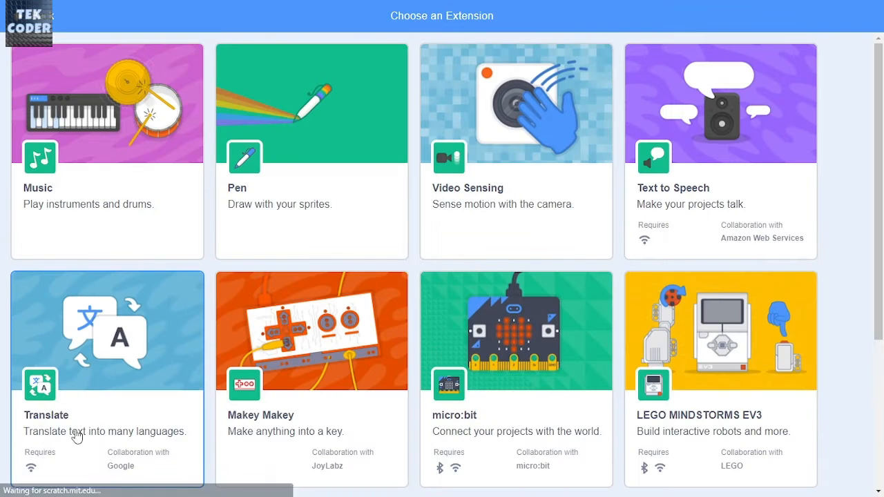
left_click(311, 103)
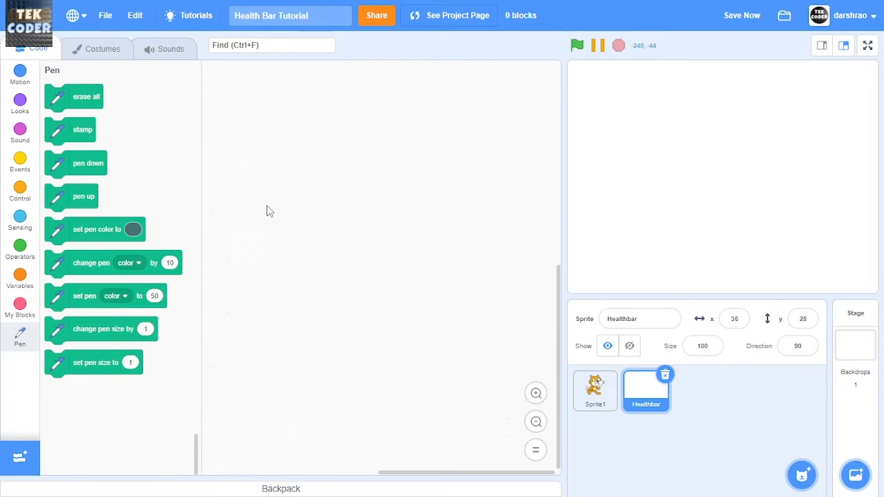
Build a green-flag script with a forever loop containing erase all
left_click(19, 131)
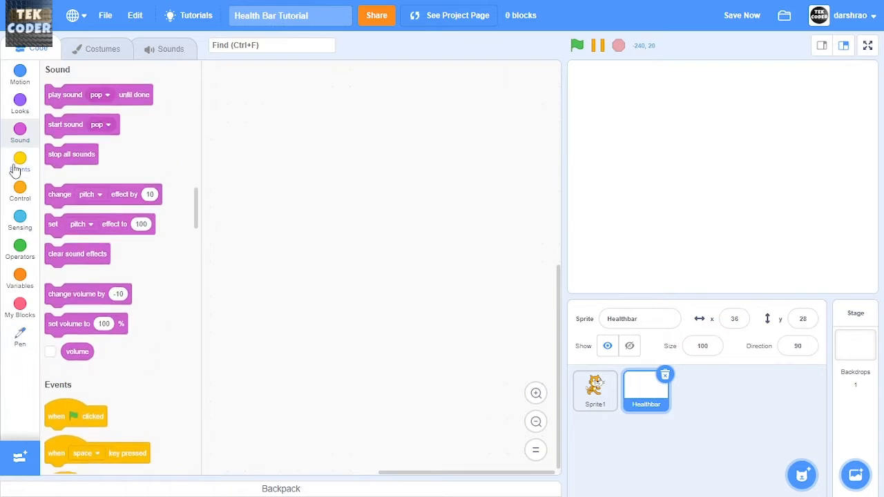
left_click(20, 163)
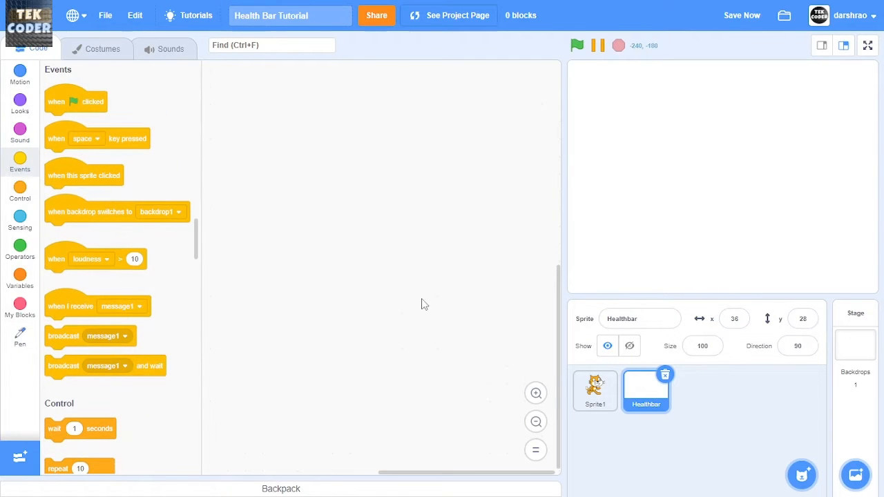
left_click_drag(76, 101, 256, 101)
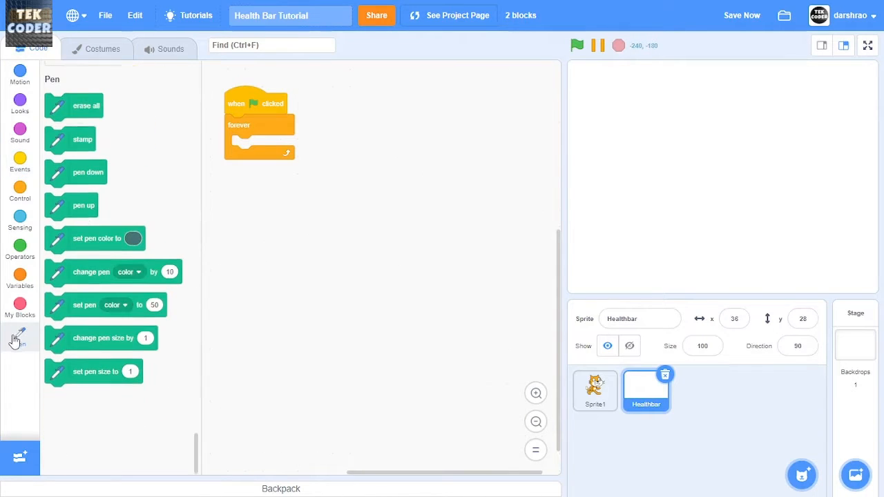
left_click_drag(83, 105, 274, 146)
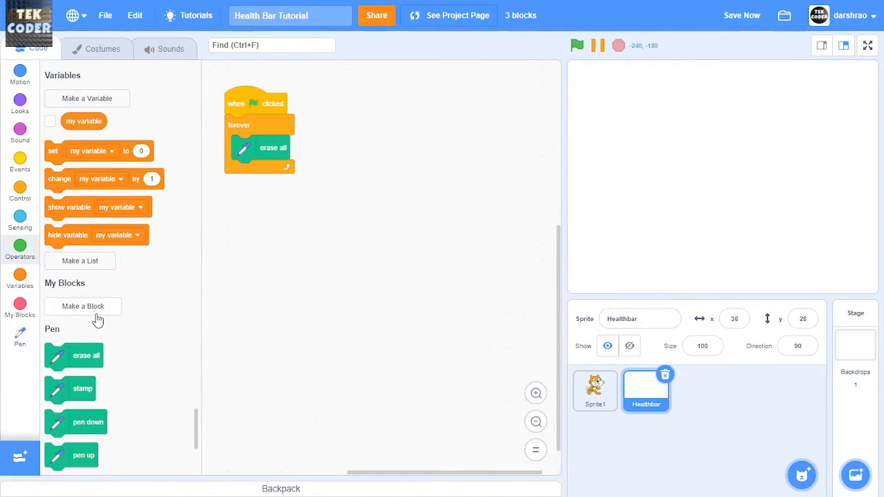
Create a custom Healthbar block with X, Y, Length and Thickness number inputs and labels
left_click(83, 307)
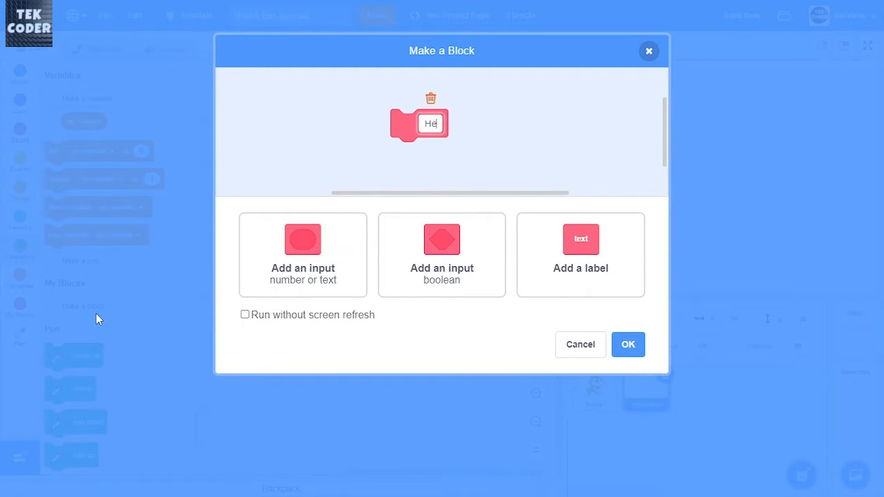
type("Healthbar || X:")
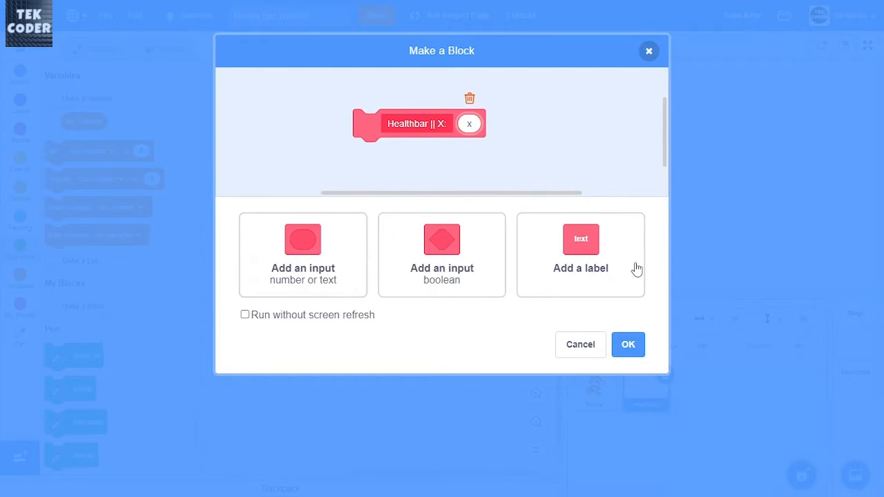
left_click(581, 268)
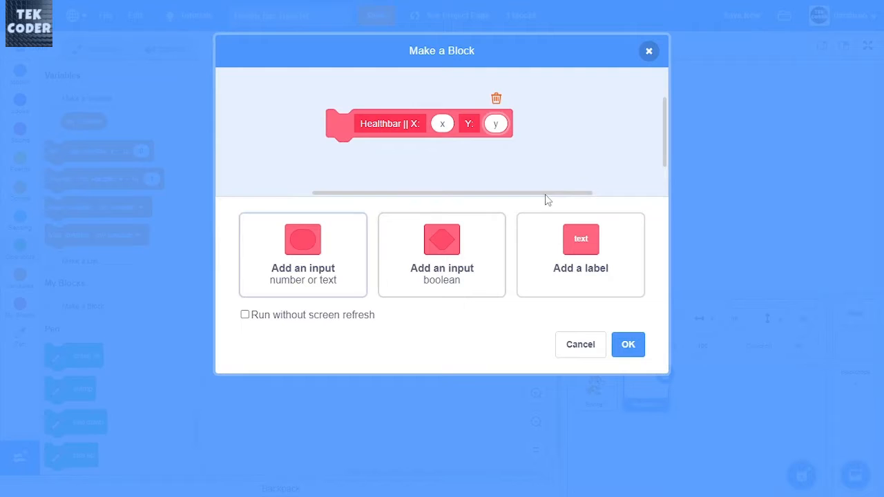
left_click(581, 254)
type("Length")
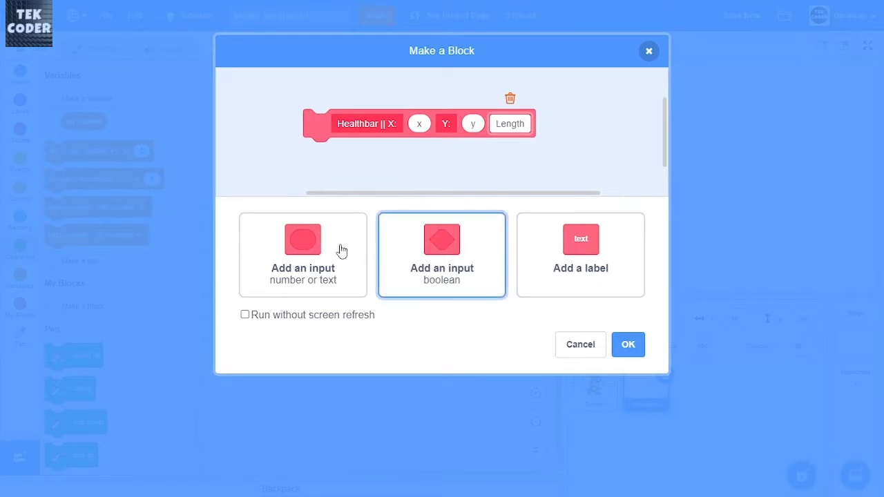
left_click(302, 254)
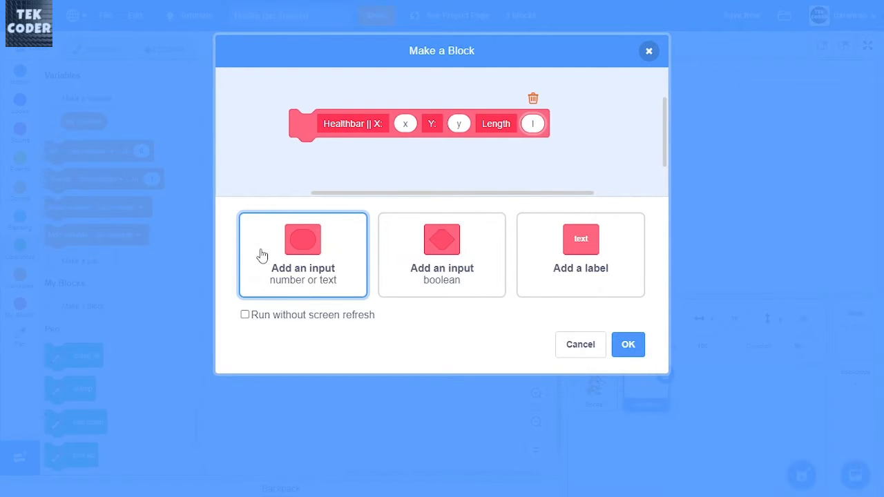
left_click(581, 237)
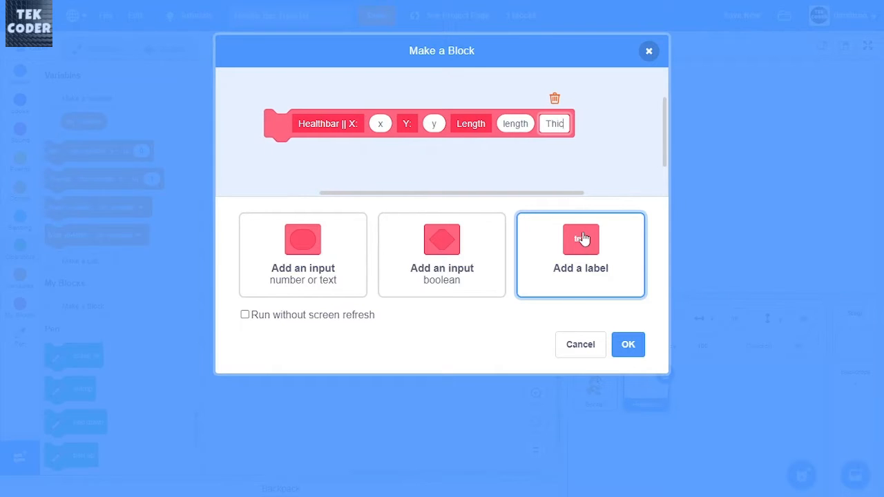
type("Thickness:")
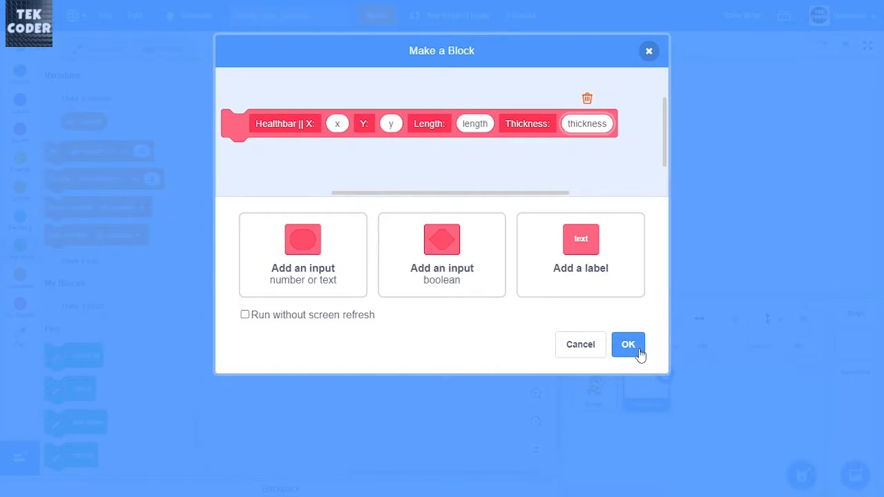
left_click(627, 344)
type("0")
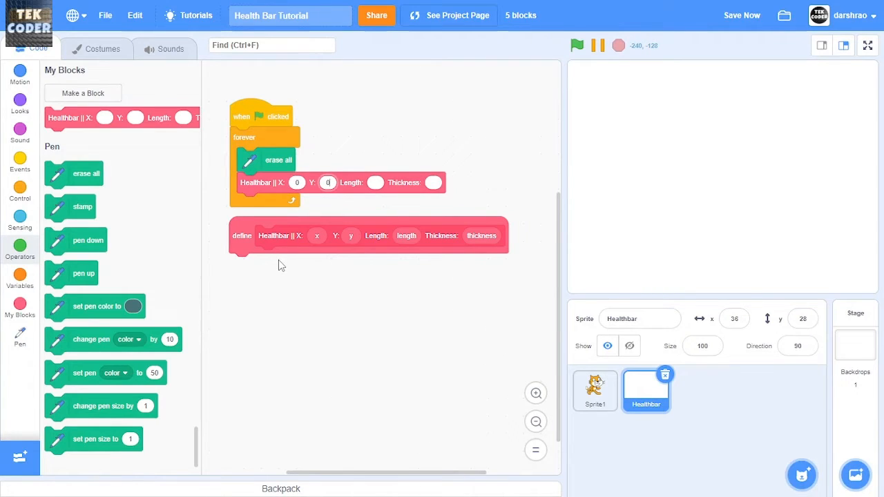
Fill the Healthbar call with length 200 and thickness 30
type("200")
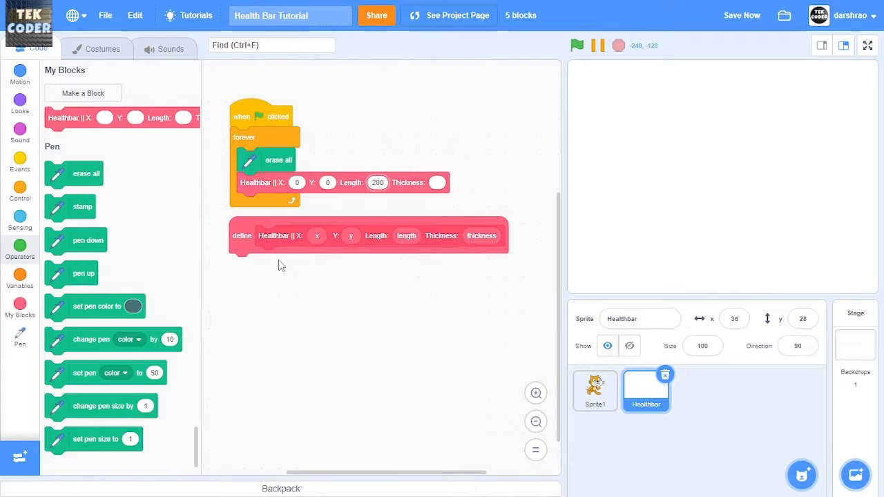
type("30")
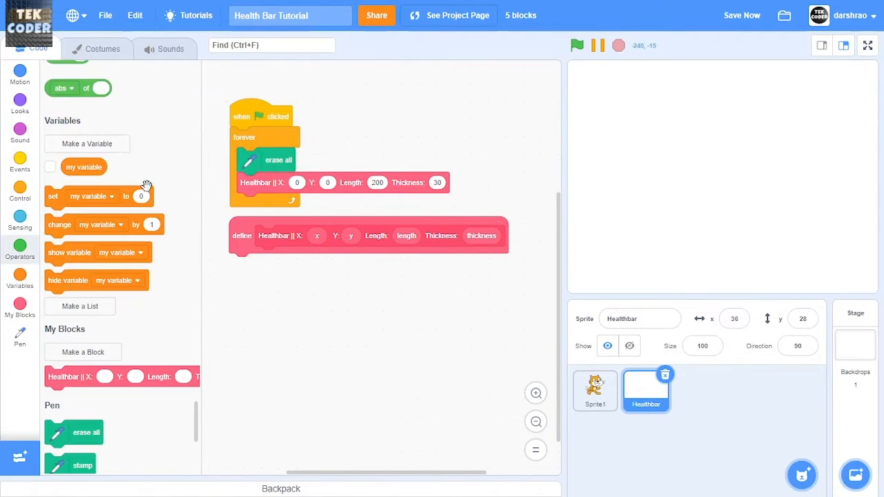
Create a Health variable for all sprites and display it as a slider on the stage
left_click(87, 144)
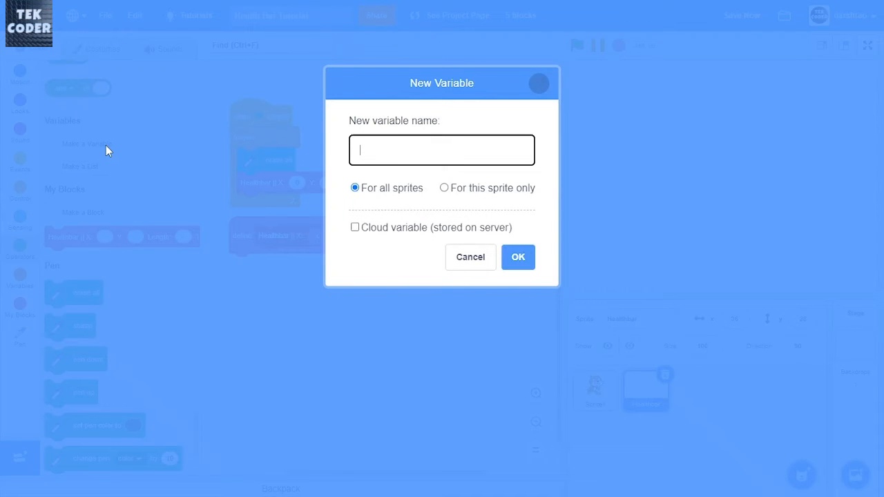
type("Health")
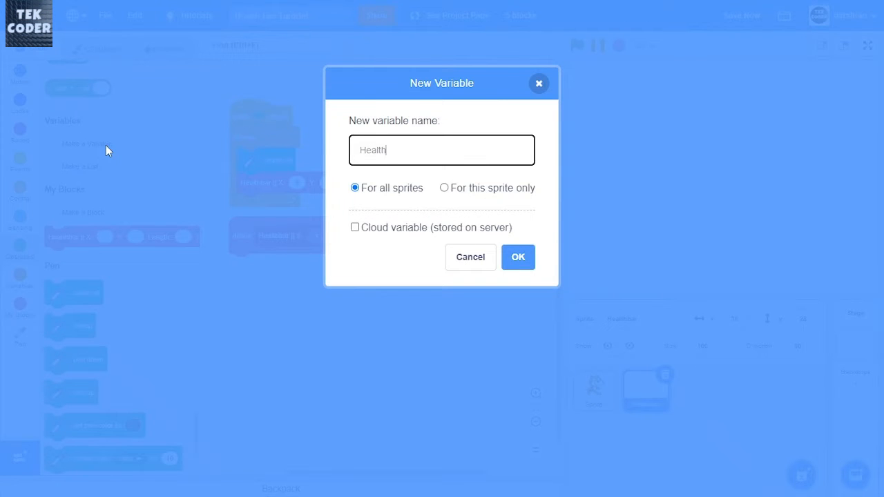
left_click(517, 257)
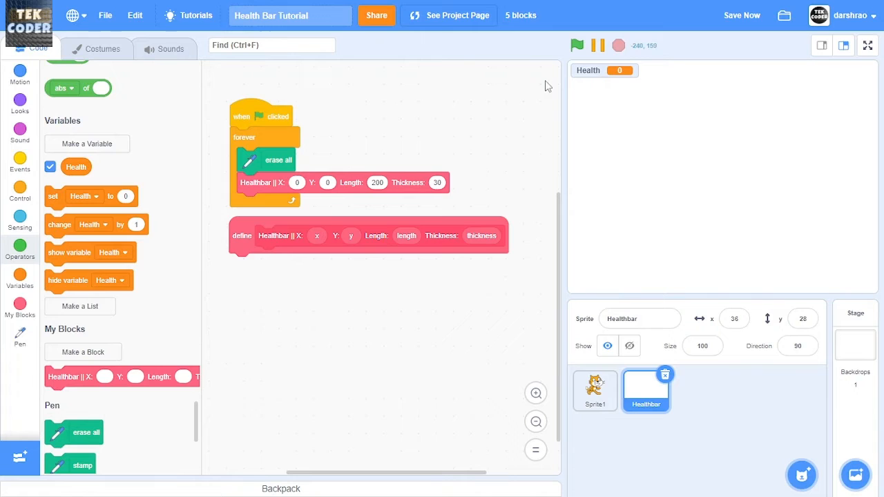
right_click(604, 69)
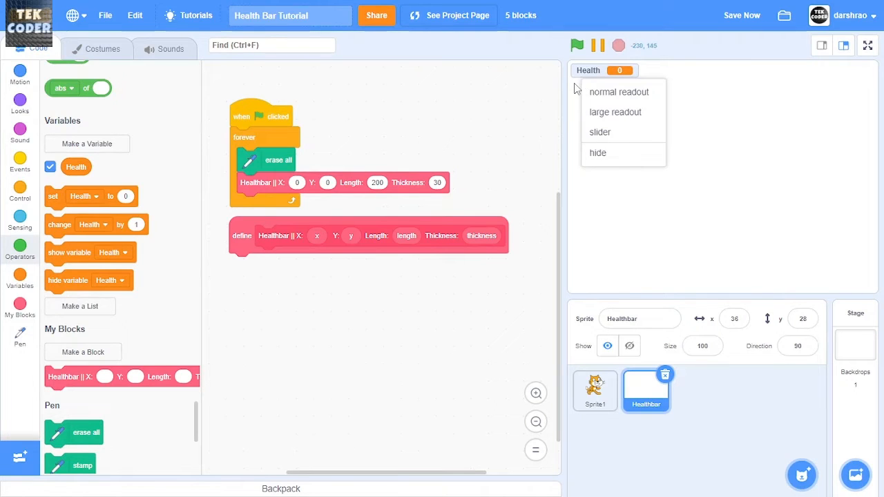
left_click(600, 133)
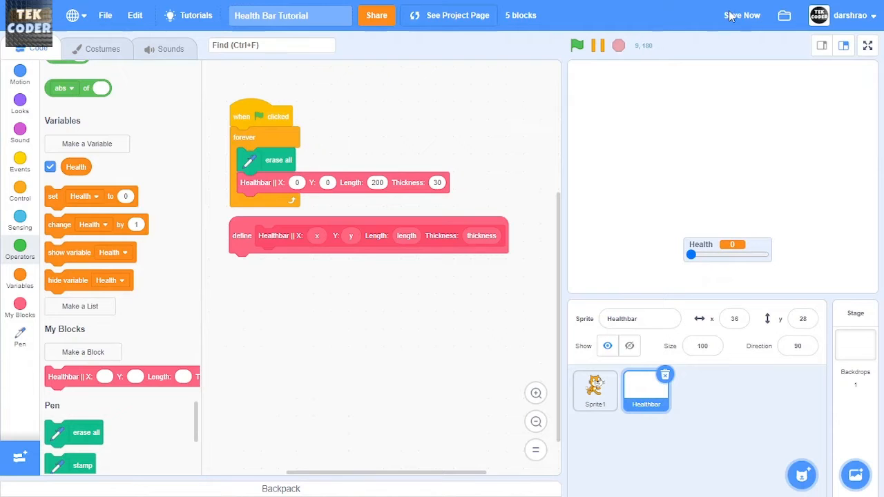
scroll("down", 3)
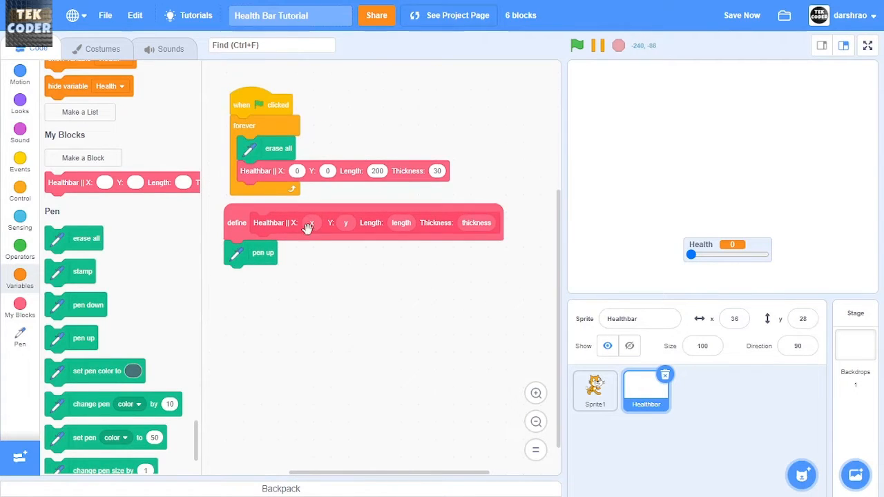
Under the definition add pen up and go to x minus length divided by 2, y 20
left_click(19, 72)
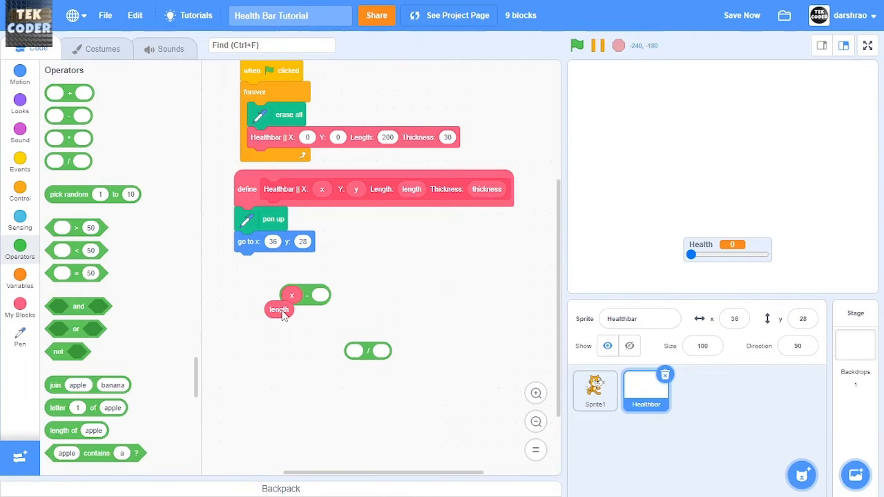
left_click_drag(279, 310, 361, 352)
type("2")
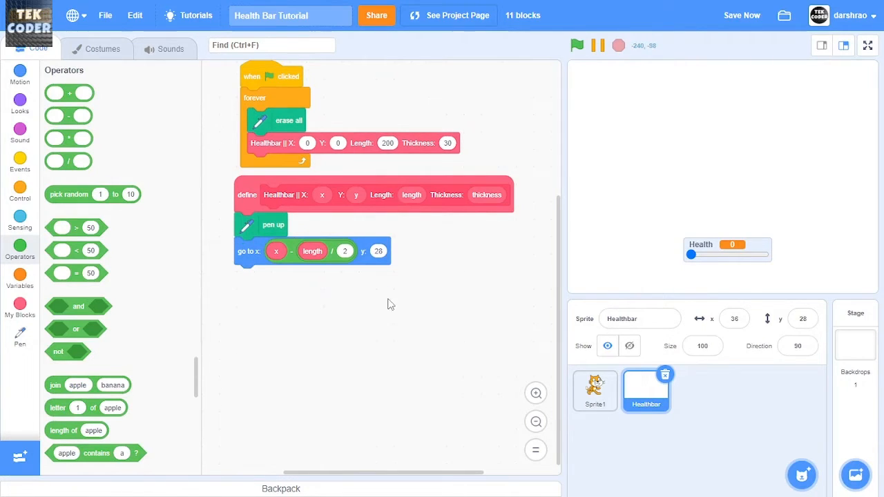
left_click(19, 336)
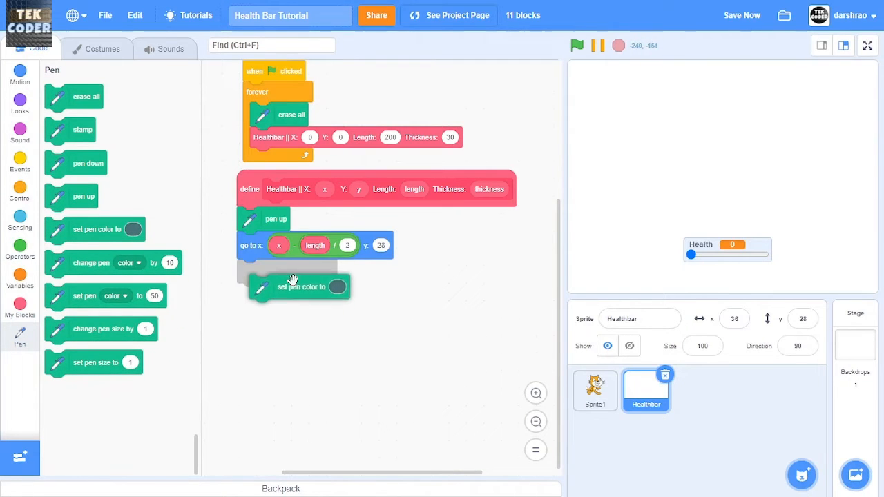
Set a grey pen colour, pen size to thickness, pen down, change x by length, and run it
left_click(326, 271)
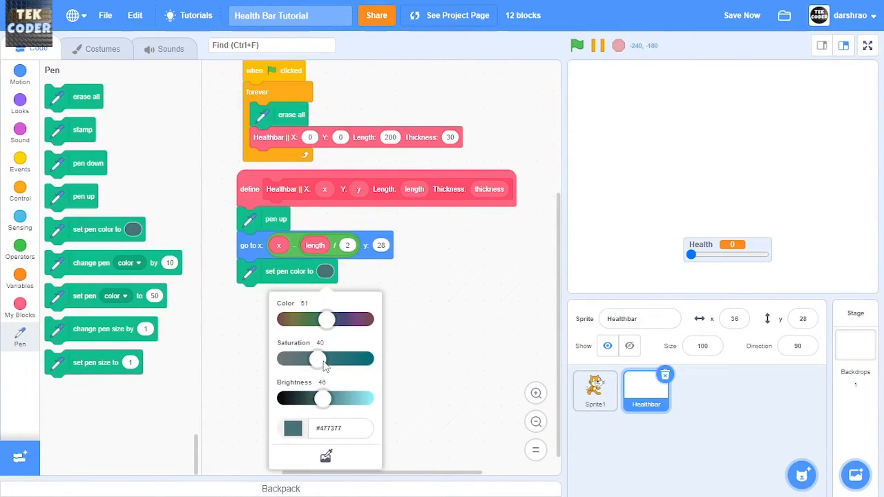
left_click_drag(317, 359, 285, 359)
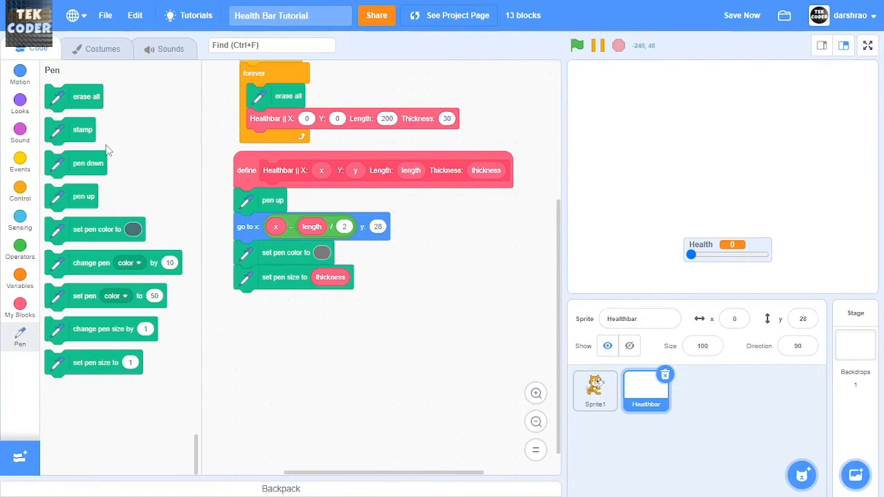
left_click(19, 72)
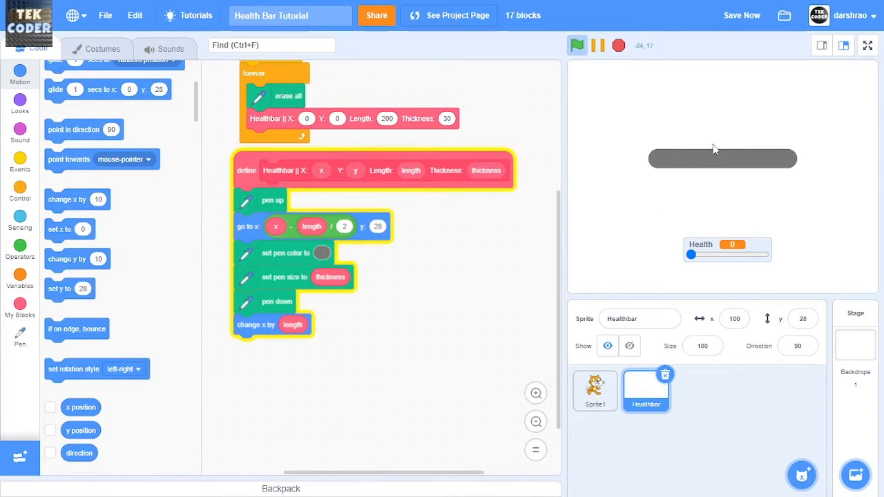
mouse_move(357, 173)
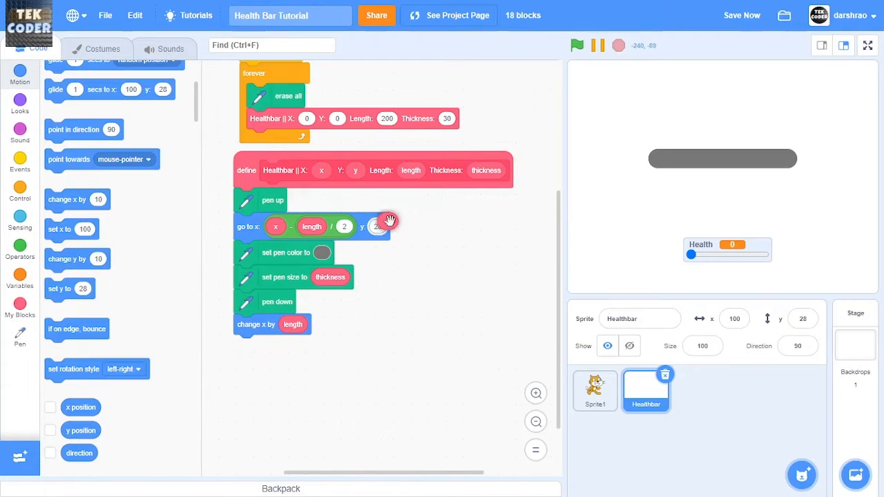
left_click(577, 46)
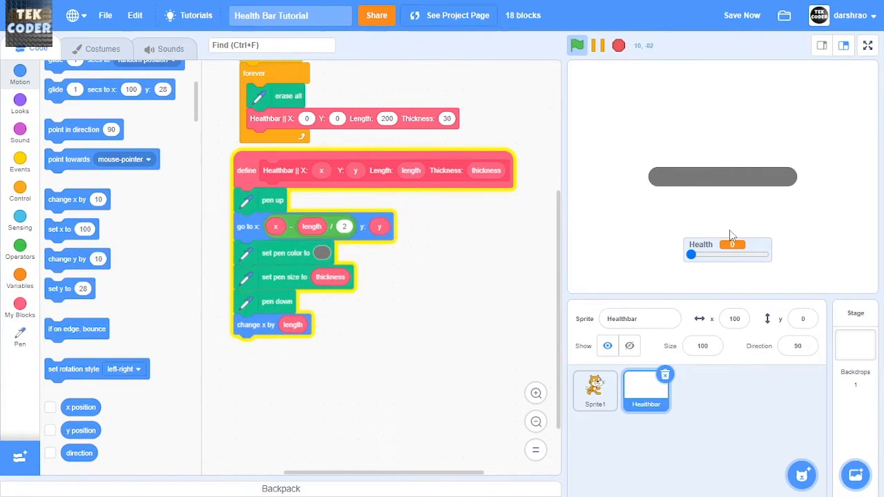
mouse_move(619, 87)
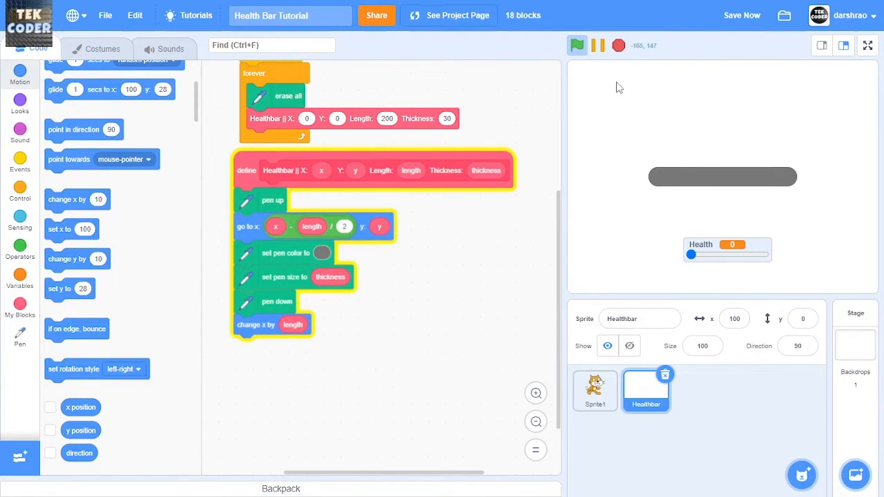
scroll("down", 3)
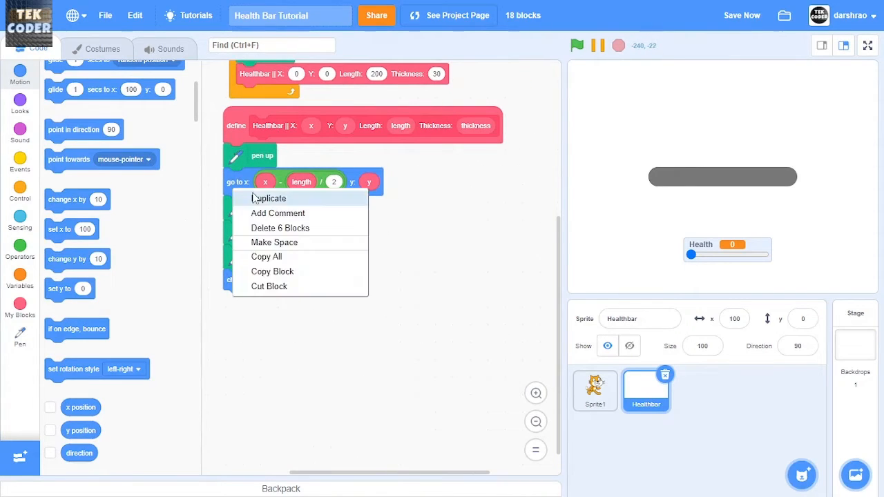
Duplicate the return-to-start blocks and set pen size to thickness divided by 2
left_click(268, 199)
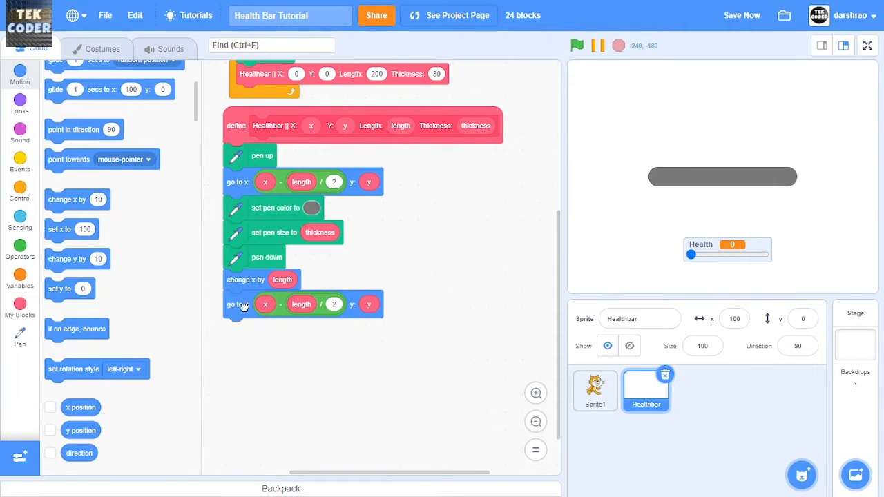
left_click(19, 248)
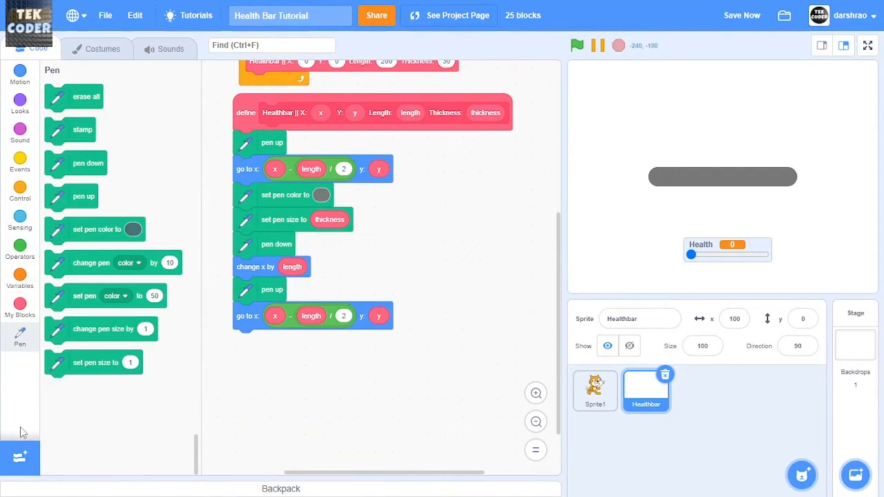
left_click_drag(93, 362, 269, 359)
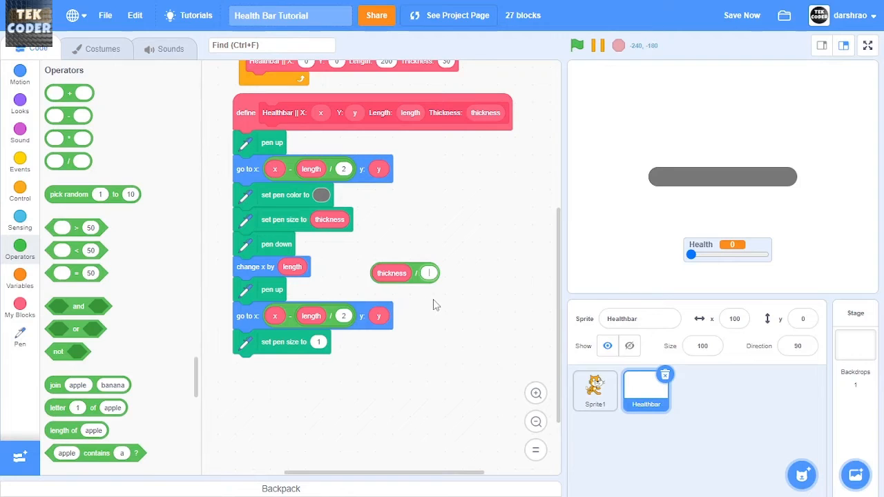
left_click_drag(403, 274, 330, 342)
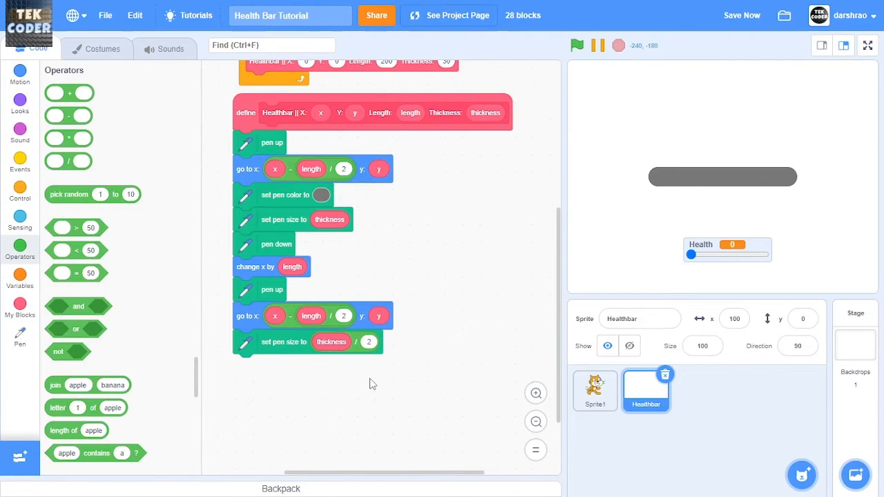
Add a set pen colour block to take Health times 4
scroll("down", 3)
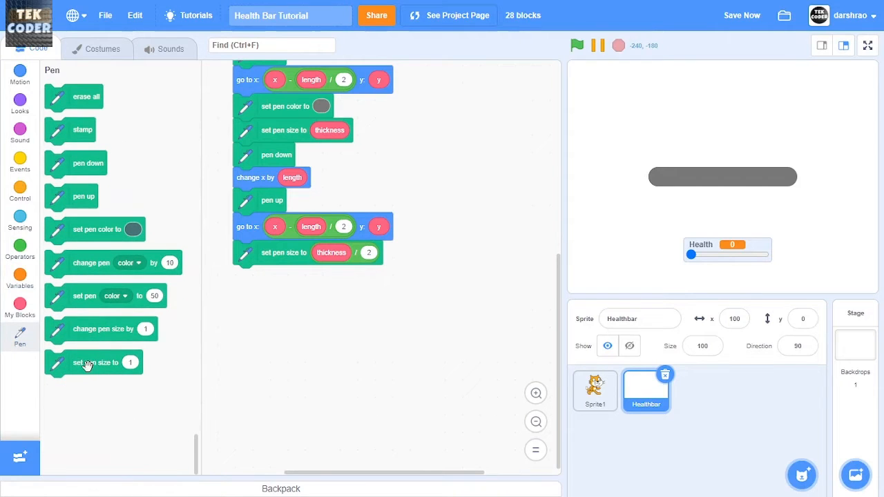
left_click_drag(85, 296, 293, 276)
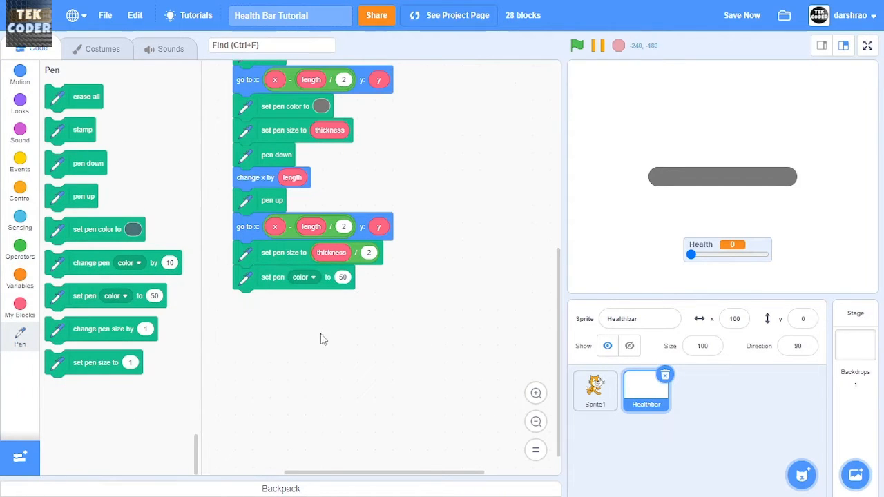
left_click(19, 246)
type("4")
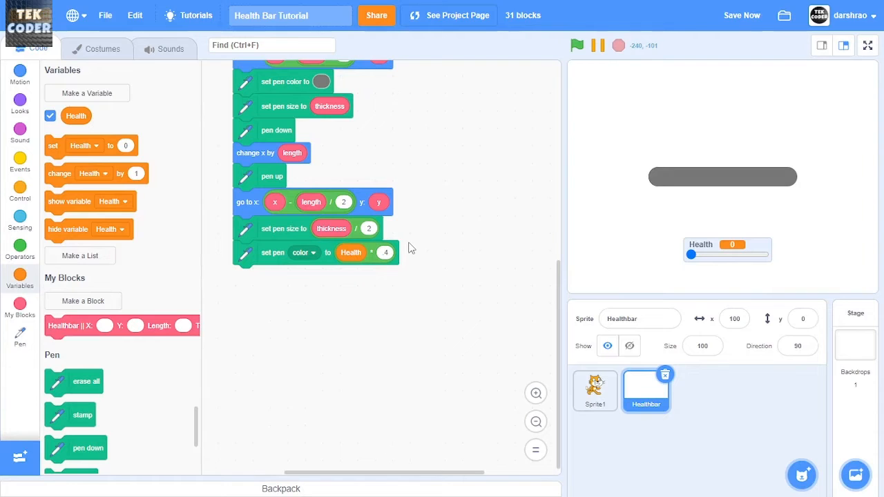
left_click(102, 47)
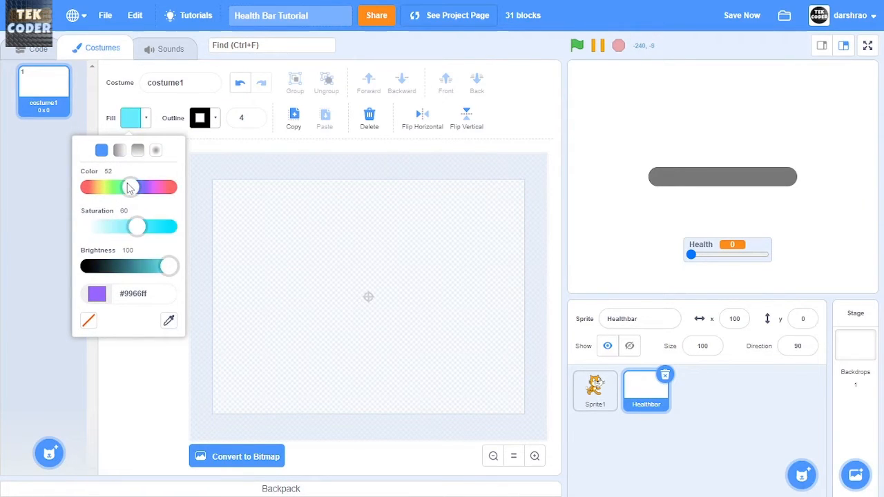
left_click_drag(130, 188, 119, 188)
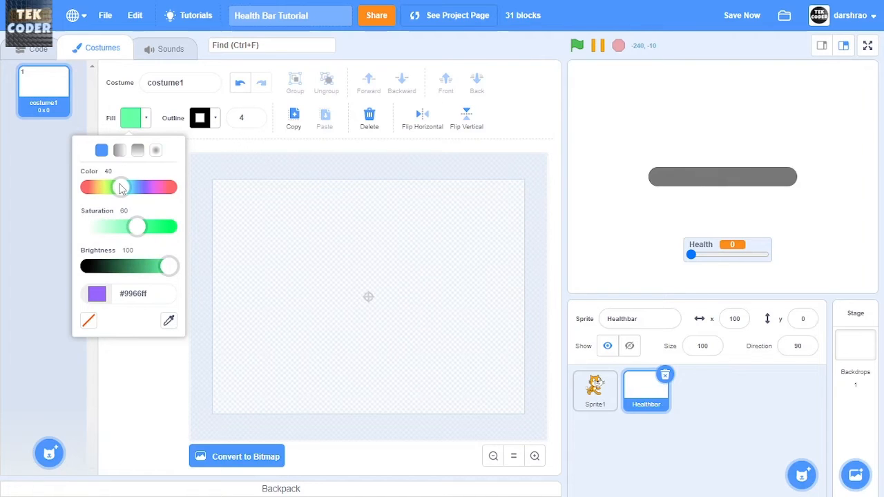
left_click_drag(121, 186, 120, 186)
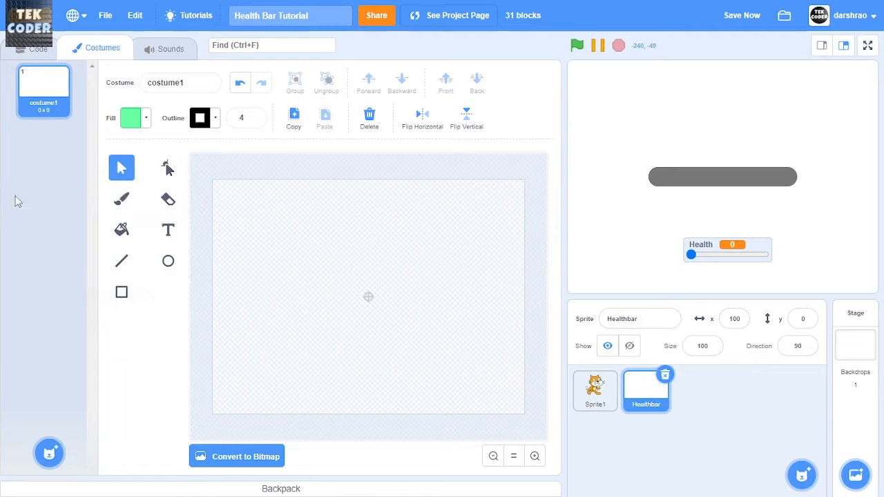
left_click(39, 50)
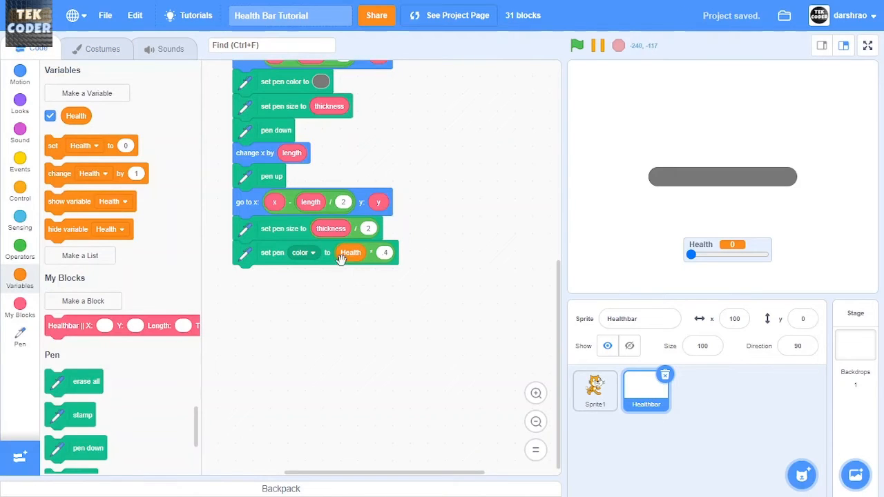
mouse_move(428, 243)
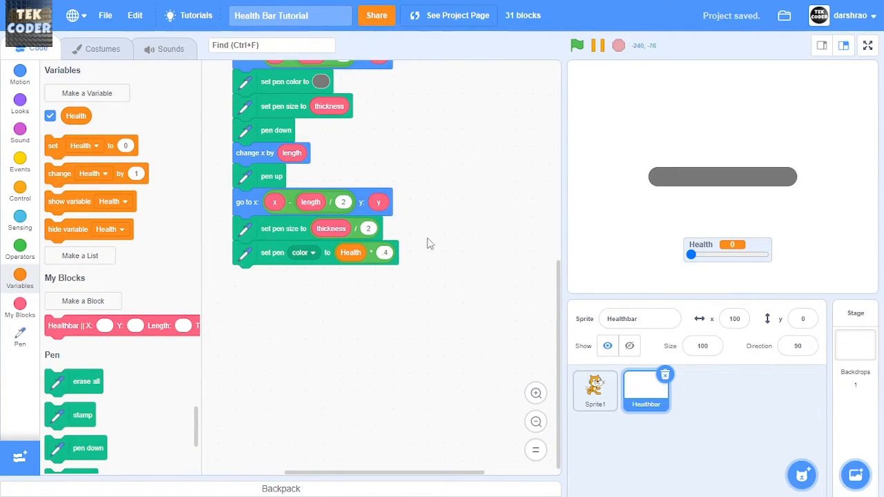
mouse_move(539, 280)
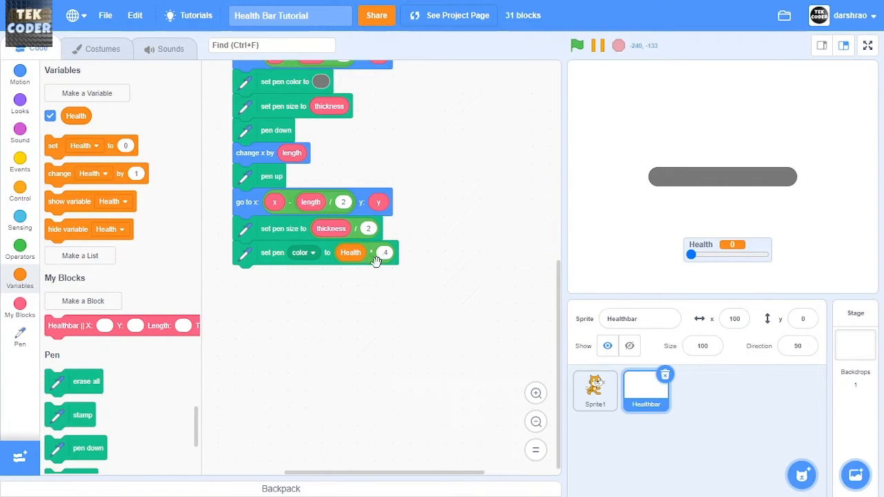
mouse_move(275, 256)
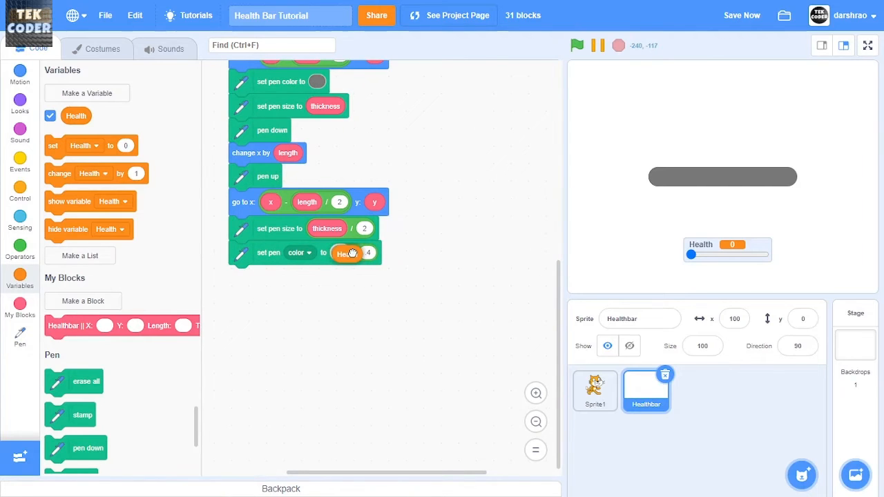
left_click_drag(348, 253, 376, 279)
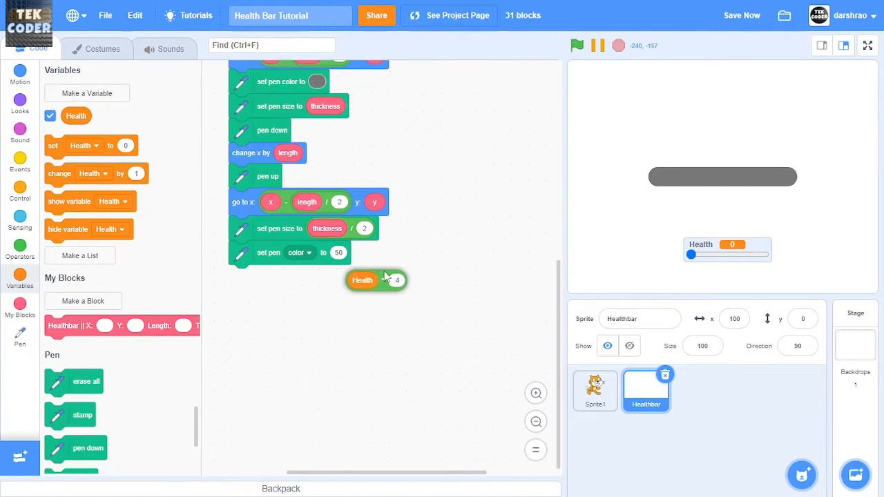
left_click_drag(376, 279, 338, 251)
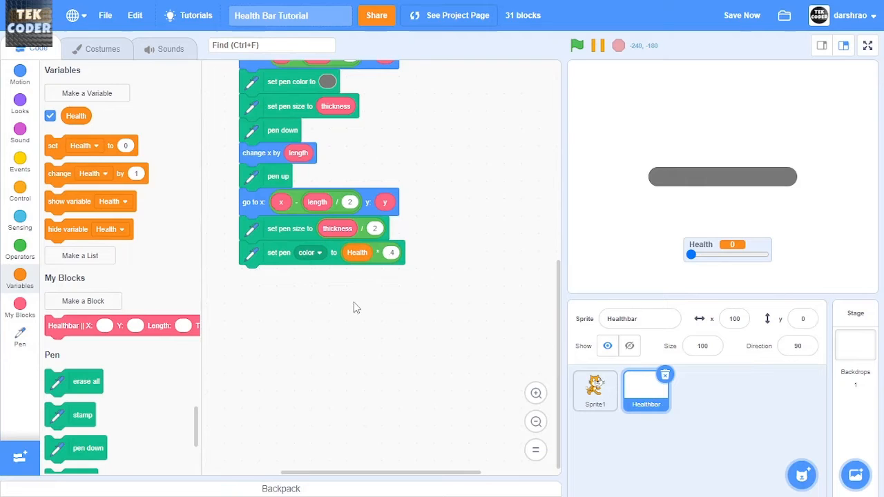
scroll("down", 3)
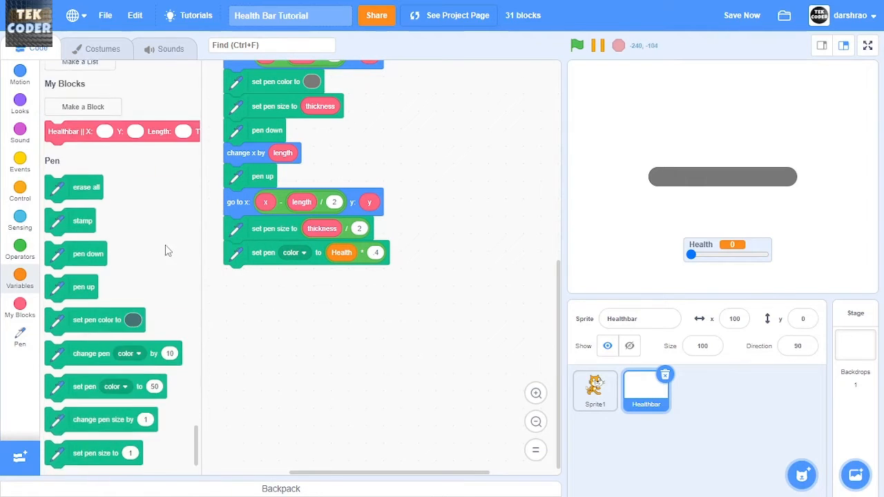
Make the new pen block set brightness to 100
left_click(304, 276)
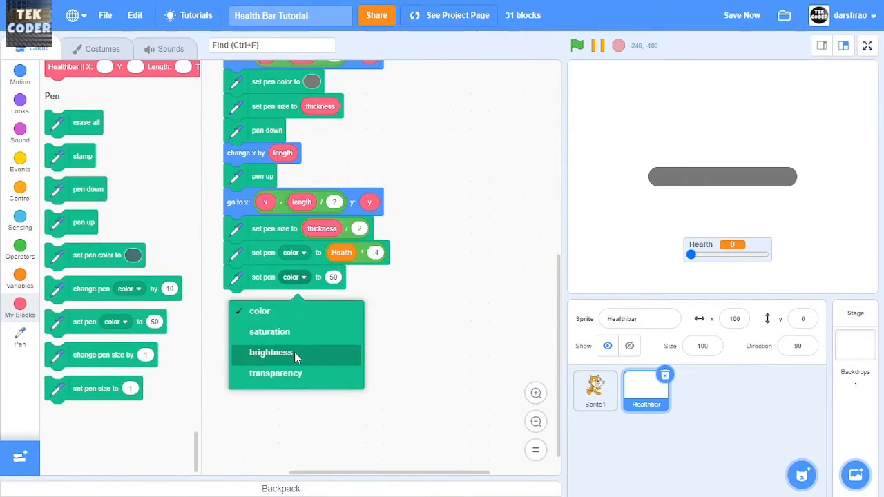
left_click(271, 353)
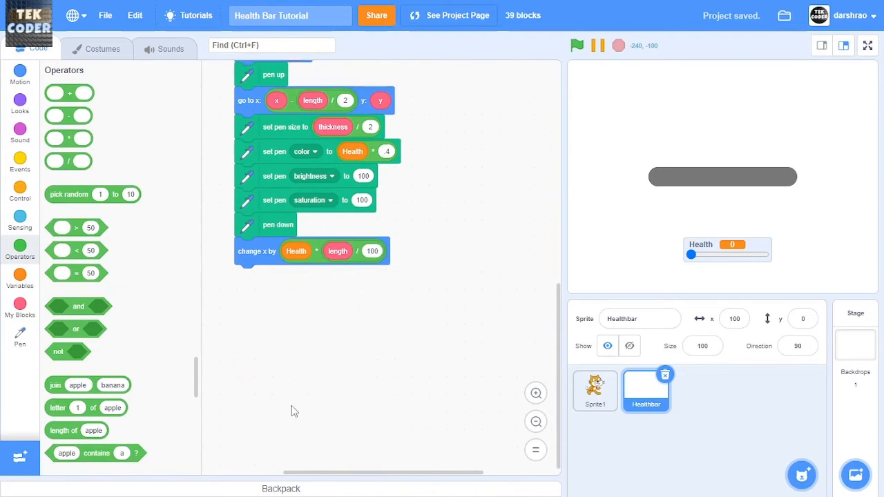
Reassemble the change x distance as Health * (length / 100)
left_click_drag(296, 251, 309, 268)
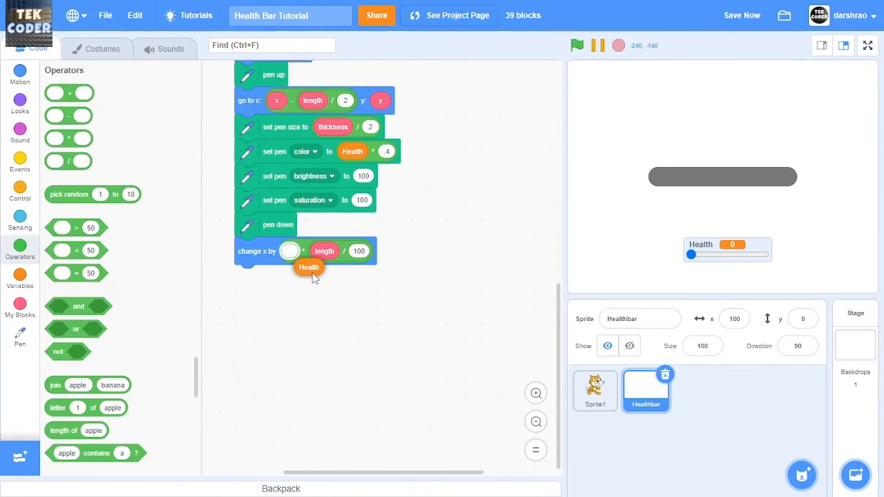
left_click_drag(310, 268, 290, 249)
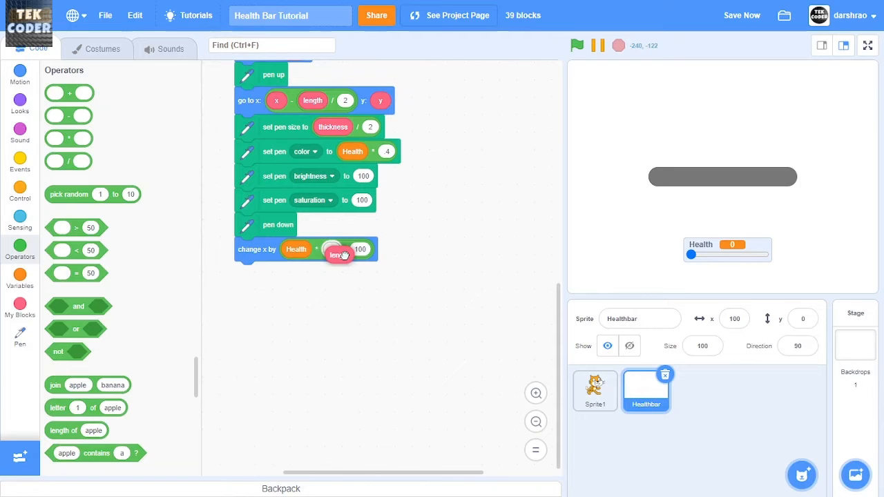
left_click_drag(344, 254, 365, 292)
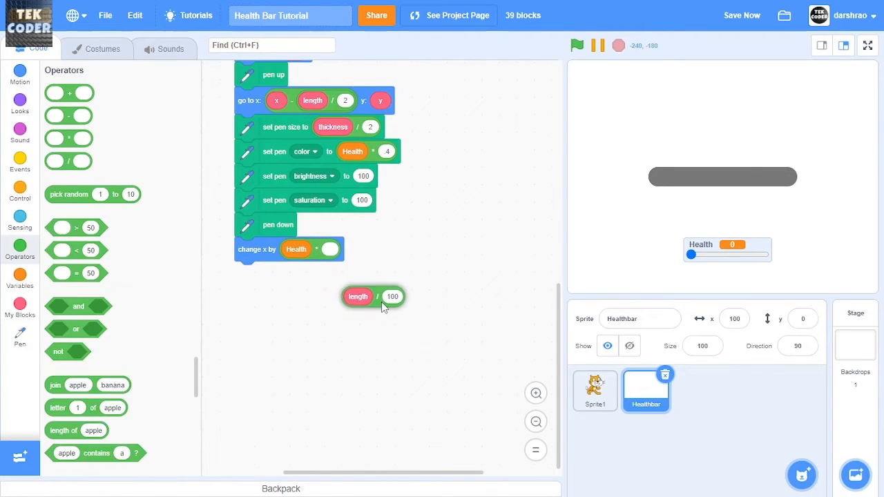
left_click_drag(373, 295, 337, 251)
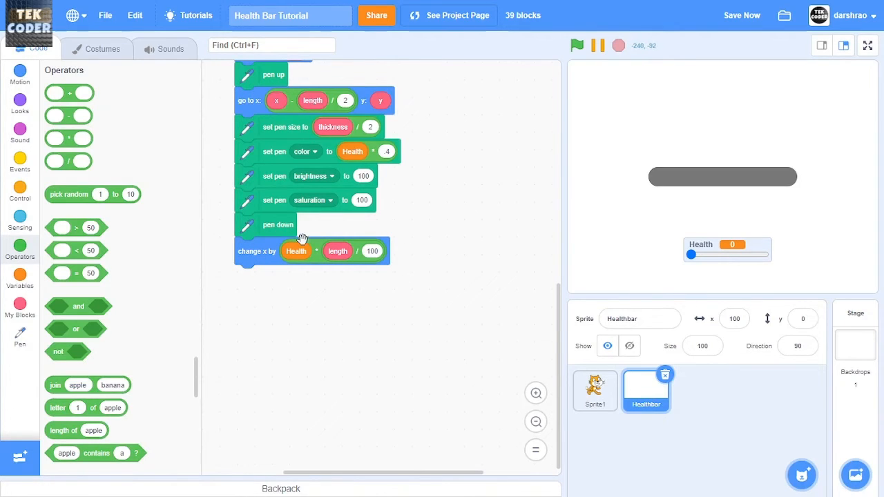
mouse_move(415, 286)
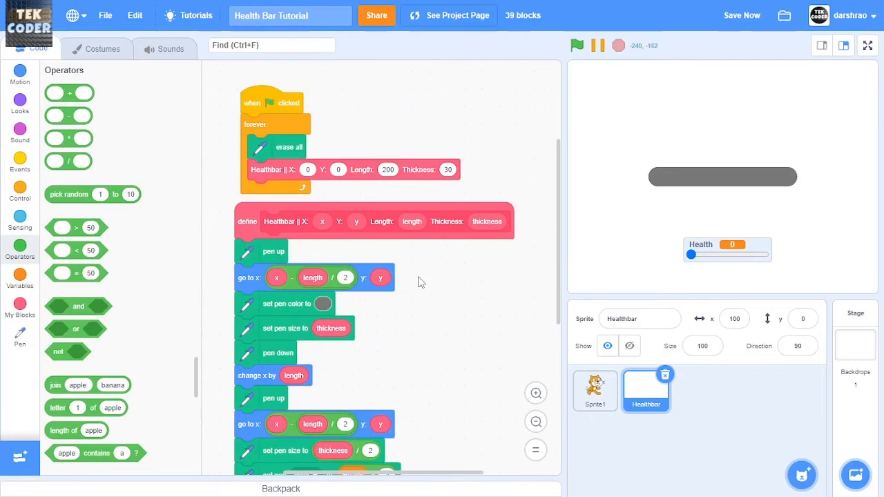
Run the project to check the bar draws with Health at 0
scroll("down", 3)
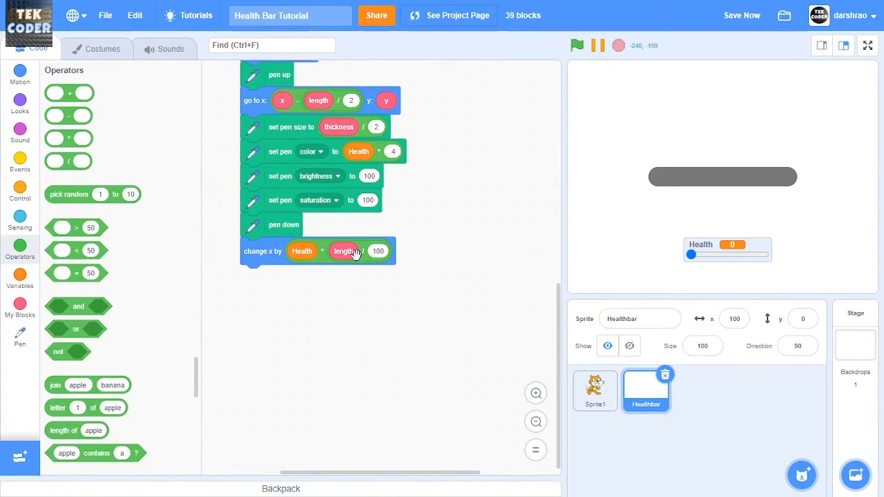
left_click(578, 44)
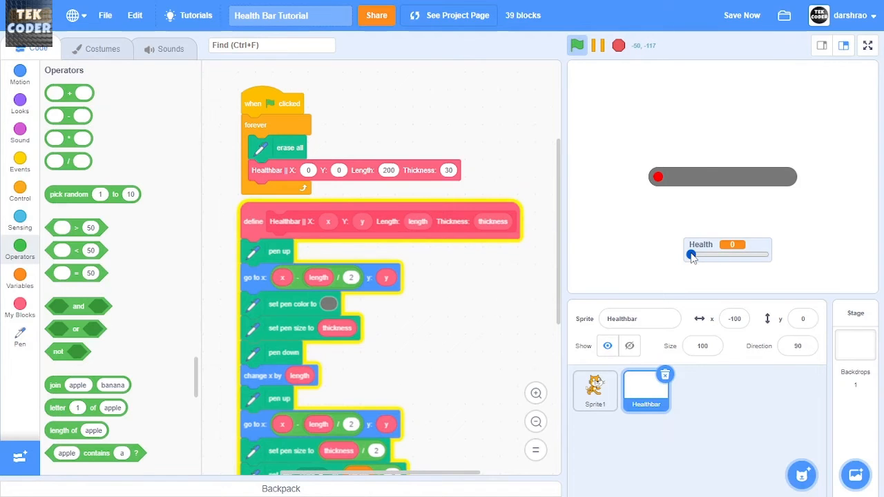
Set Health to 100 under the green flag script and view the stage full size
left_click_drag(691, 256, 765, 256)
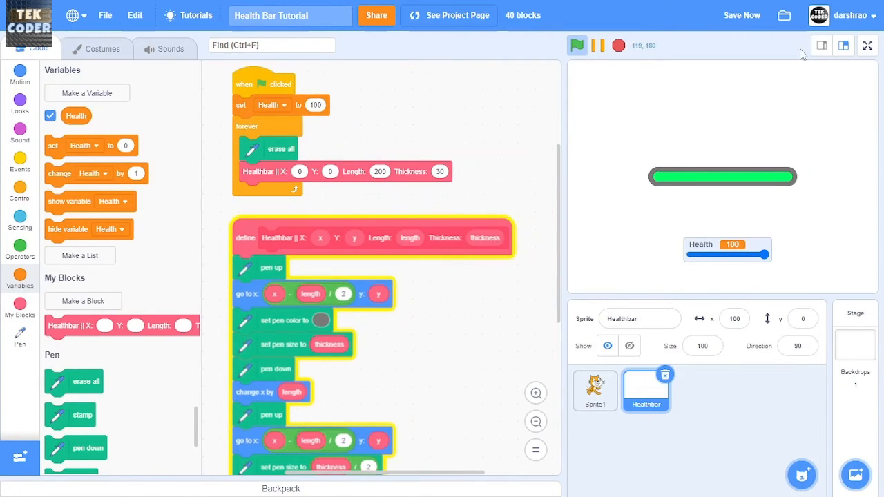
left_click(867, 45)
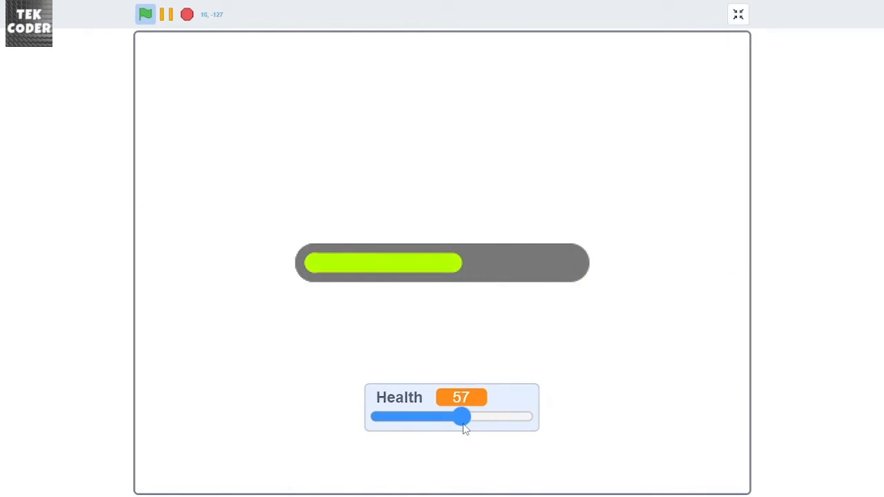
Lower the Health slider toward zero to watch the inner bar shrink and recolour
left_click_drag(461, 416, 435, 416)
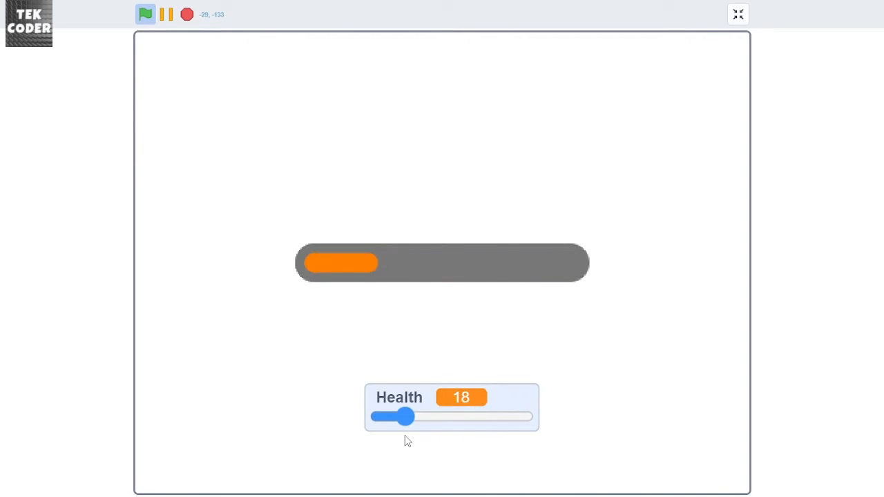
left_click_drag(406, 416, 470, 415)
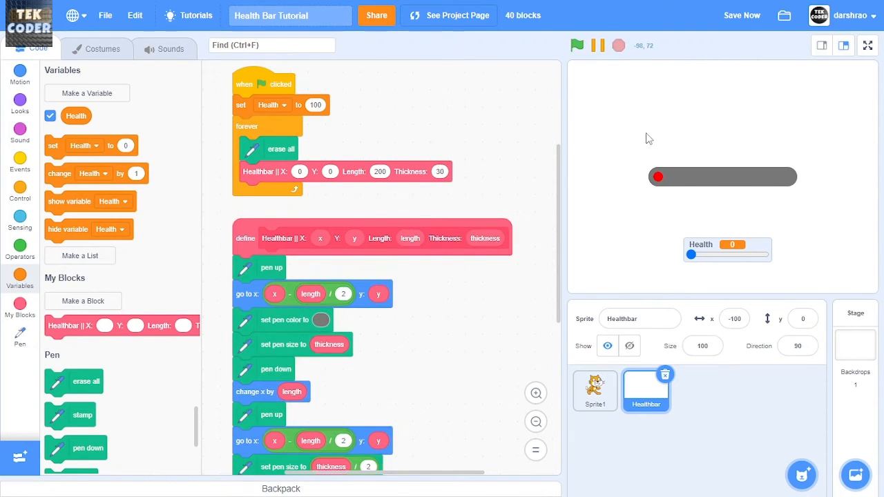
scroll("down", 3)
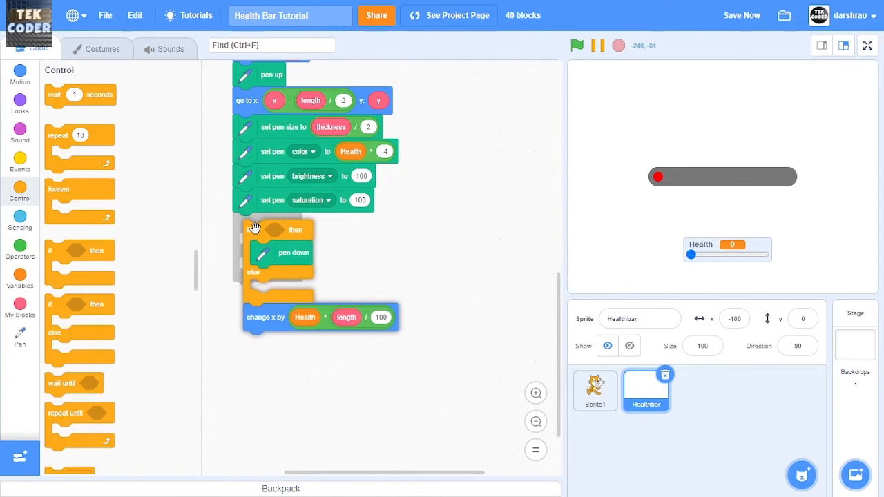
Give the if-else around pen down a Health vs 0 comparison and run the project
left_click(19, 246)
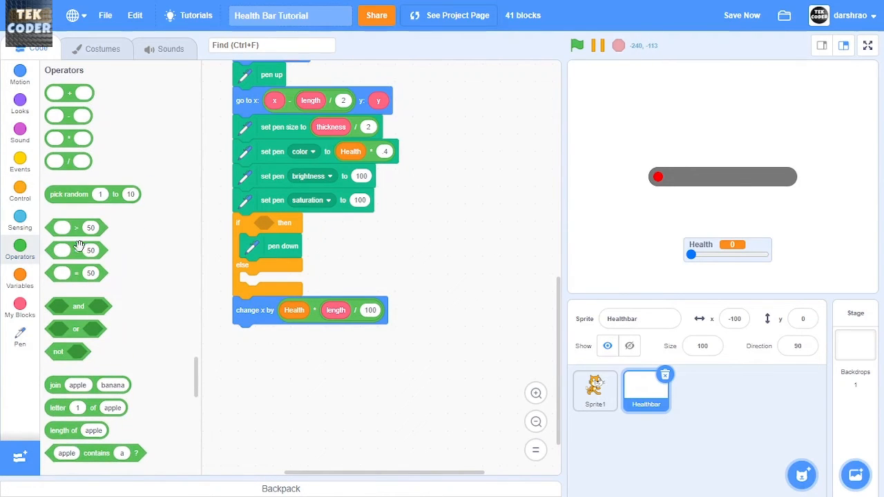
left_click(19, 274)
type("0")
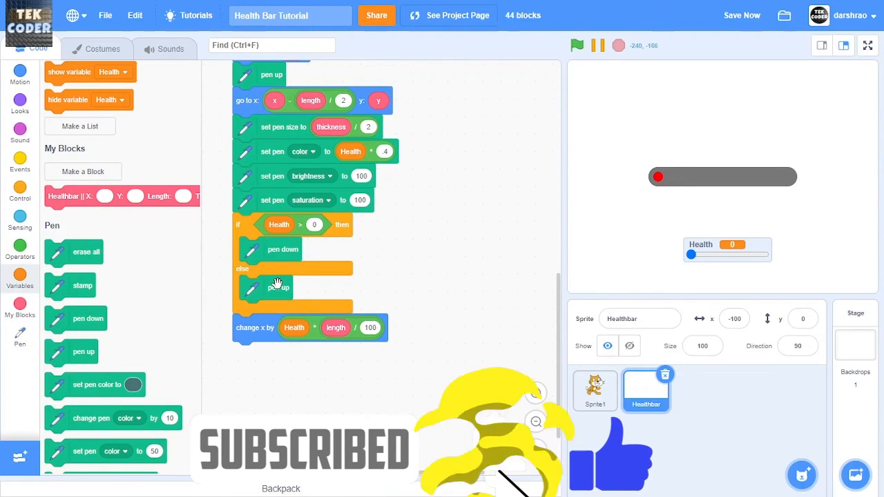
left_click(578, 44)
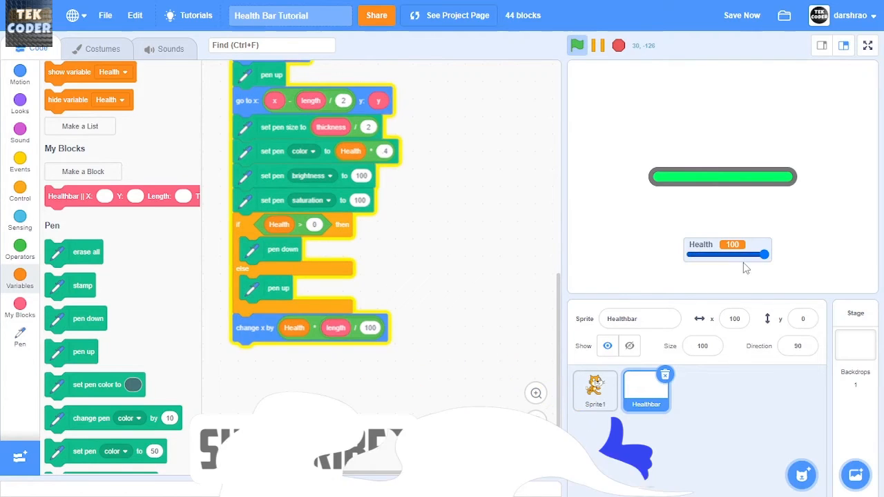
Test the bar at Health 0, about 39 and 100 in full screen
left_click_drag(766, 254, 690, 254)
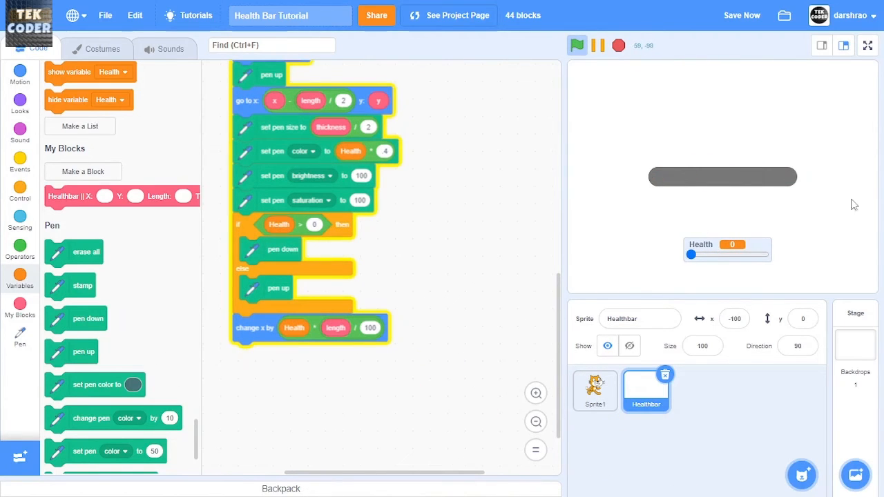
left_click(868, 44)
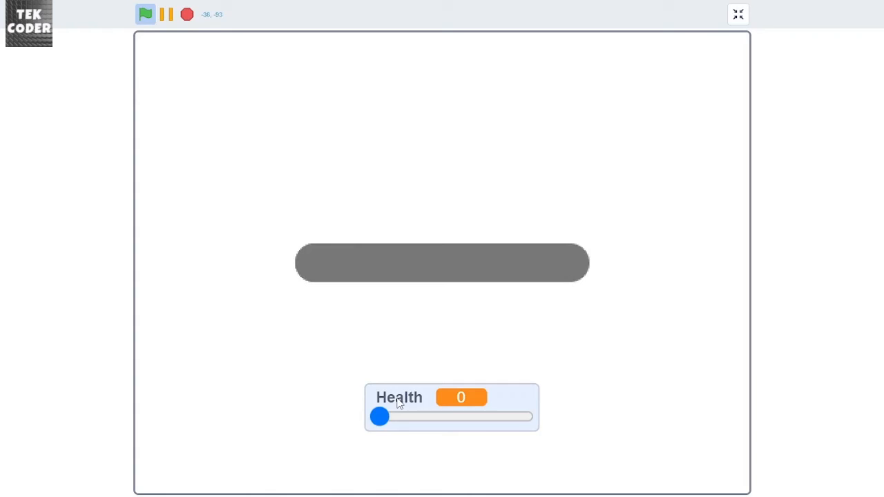
left_click_drag(379, 417, 434, 418)
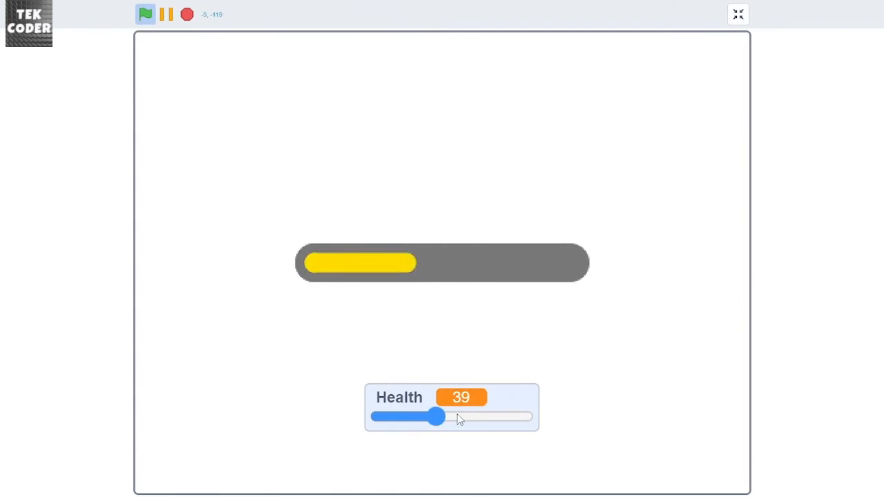
left_click_drag(433, 417, 526, 417)
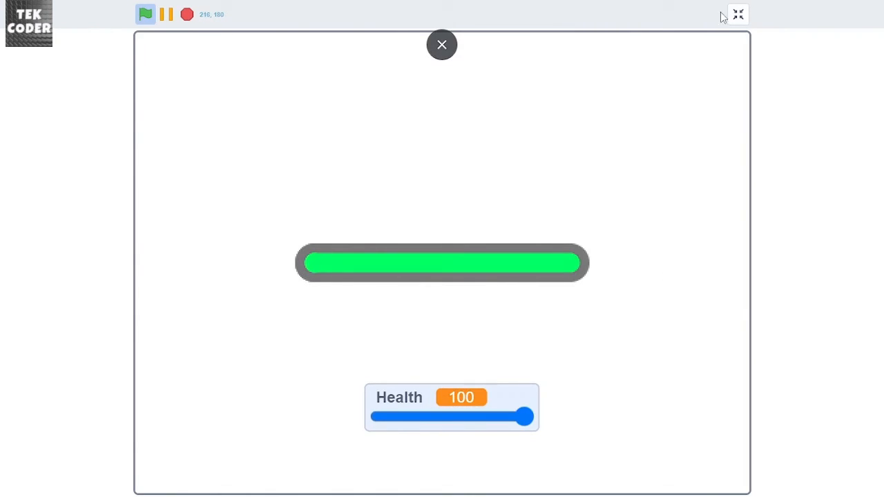
Leave full screen and save the project
left_click(443, 44)
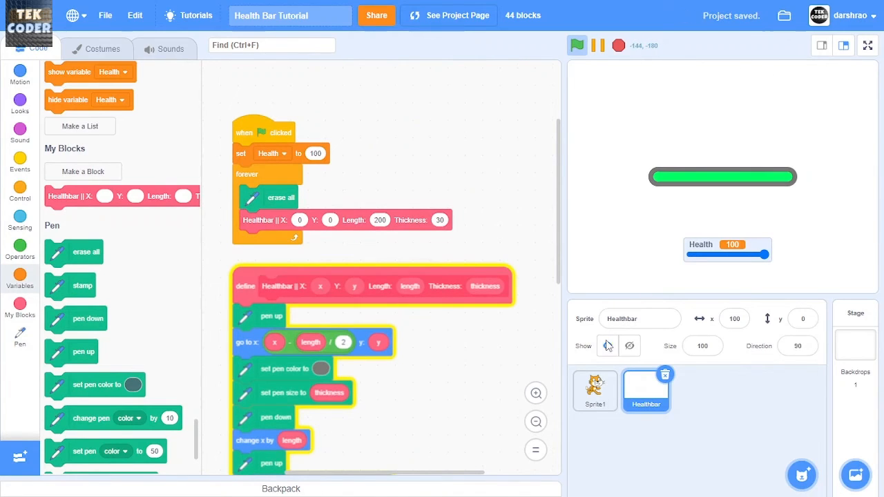
left_click(619, 45)
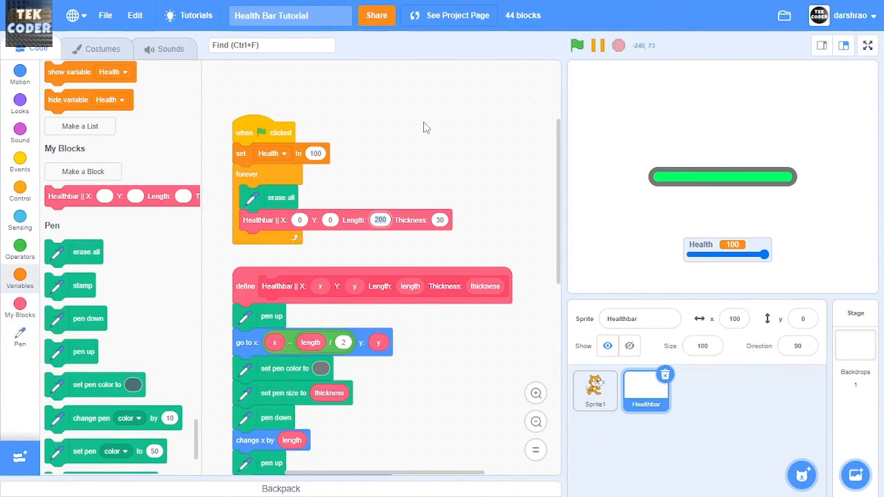
mouse_move(402, 174)
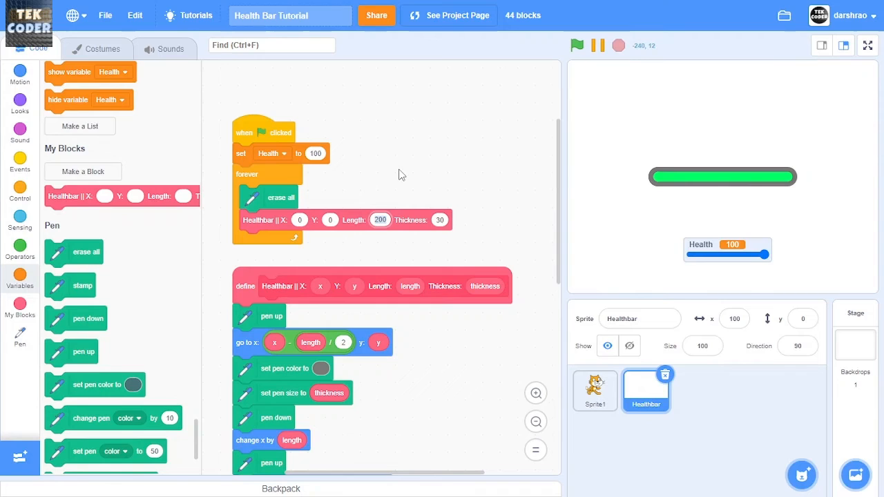
Set the Healthbar call to Length 50 and Thickness 15, then select the cat sprite
type("50")
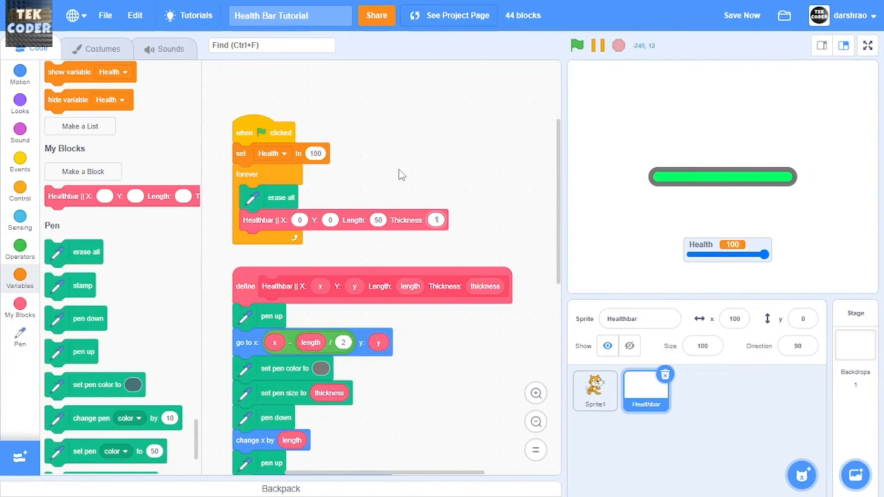
type("15")
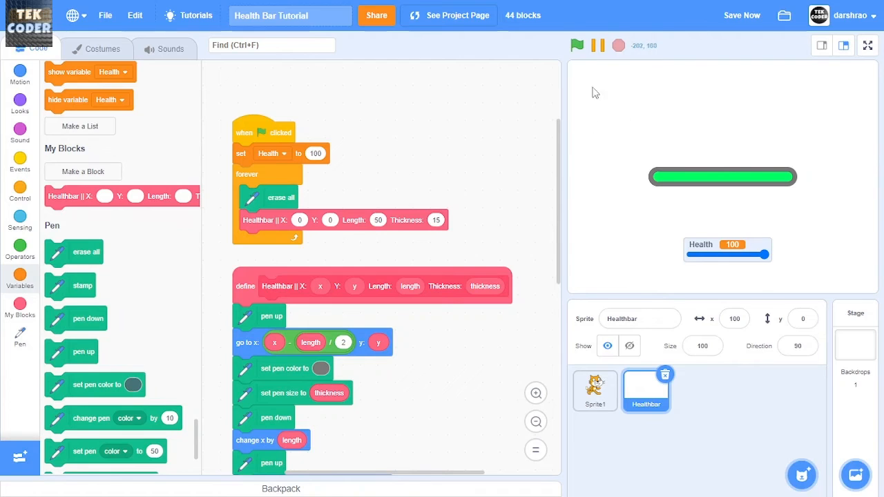
left_click(578, 44)
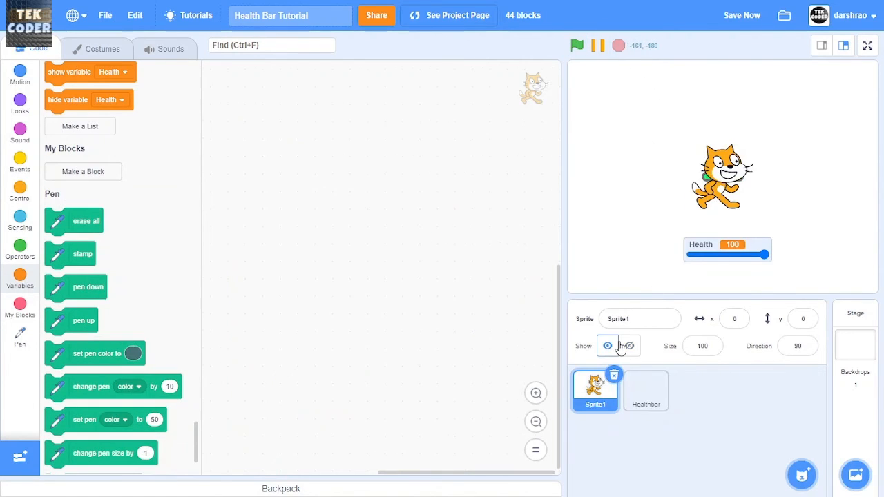
Give the cat a green-flag script that forever goes to the mouse pointer
left_click(19, 161)
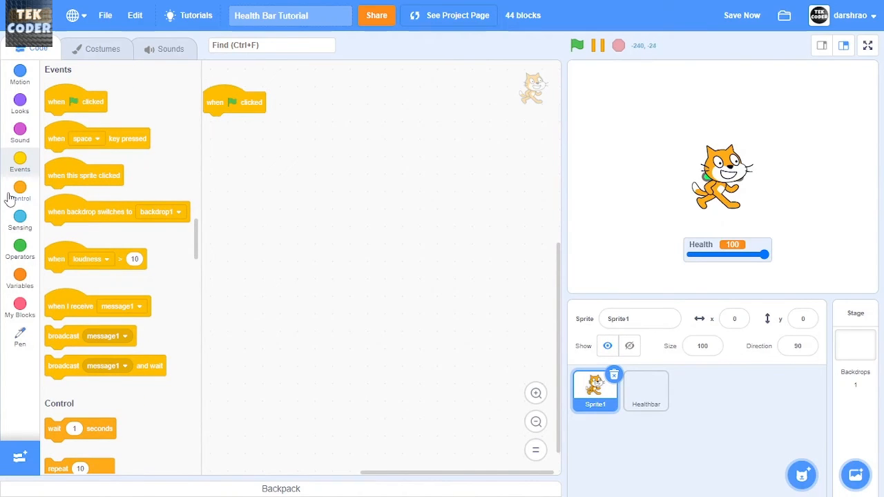
left_click(19, 191)
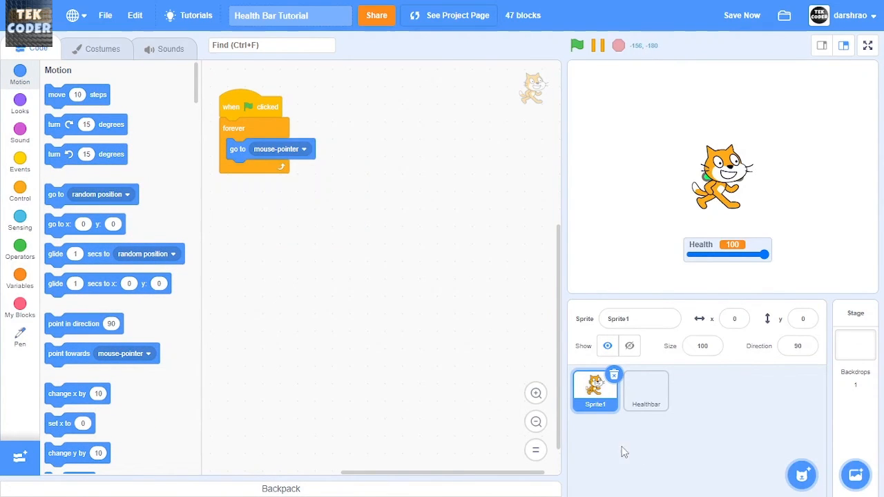
left_click(646, 390)
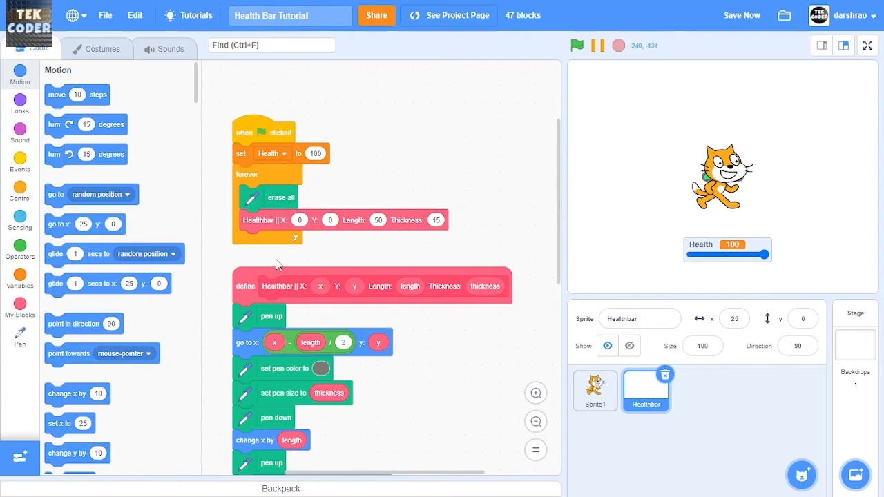
Feed the Healthbar call the cat's x position and its y position + 70
left_click(20, 220)
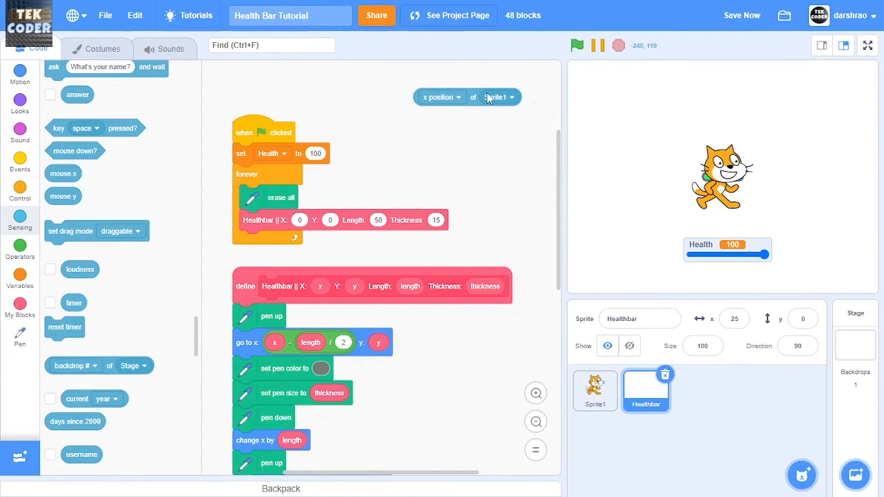
left_click_drag(467, 97, 318, 219)
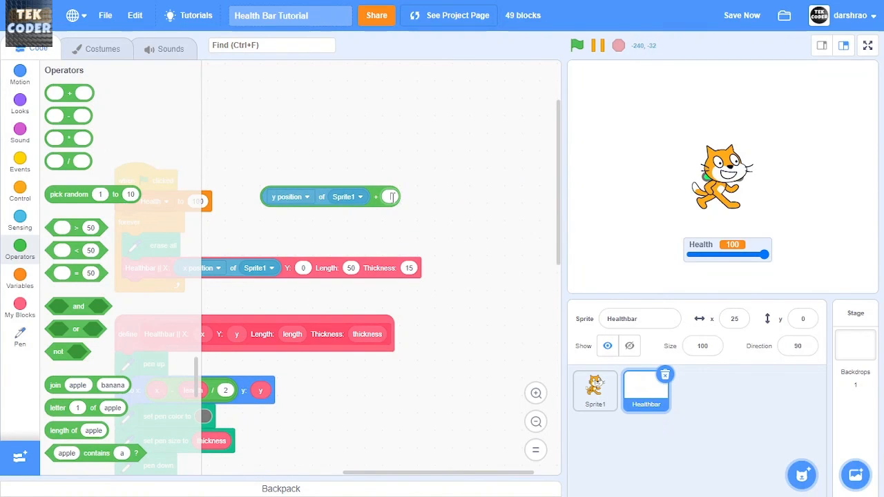
type("70")
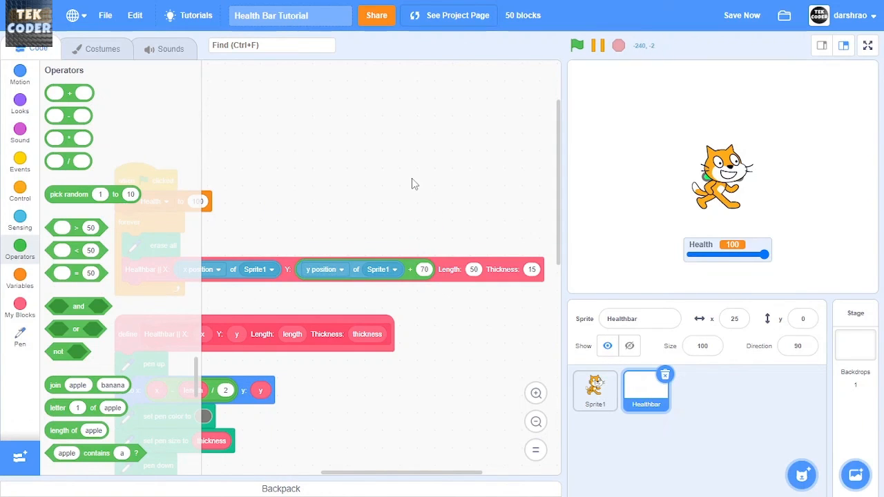
left_click(594, 390)
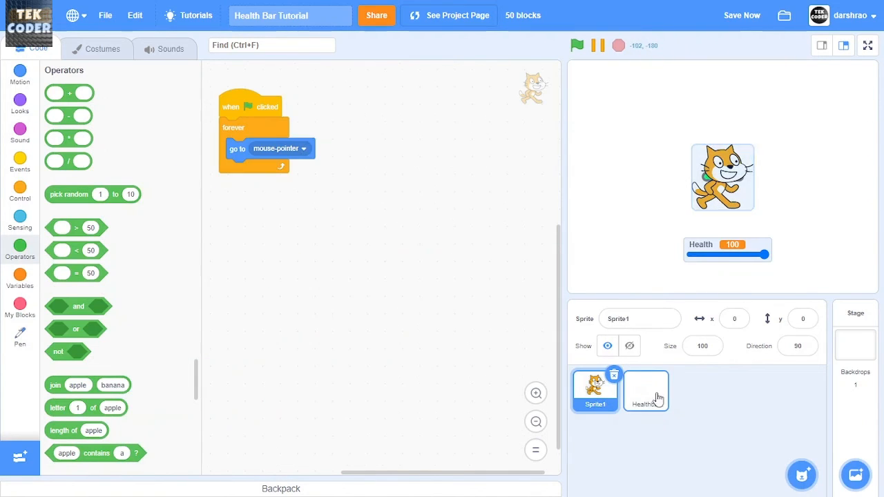
Run the game full screen and lower Health to about 45 as the bar rides above the cat
left_click(868, 44)
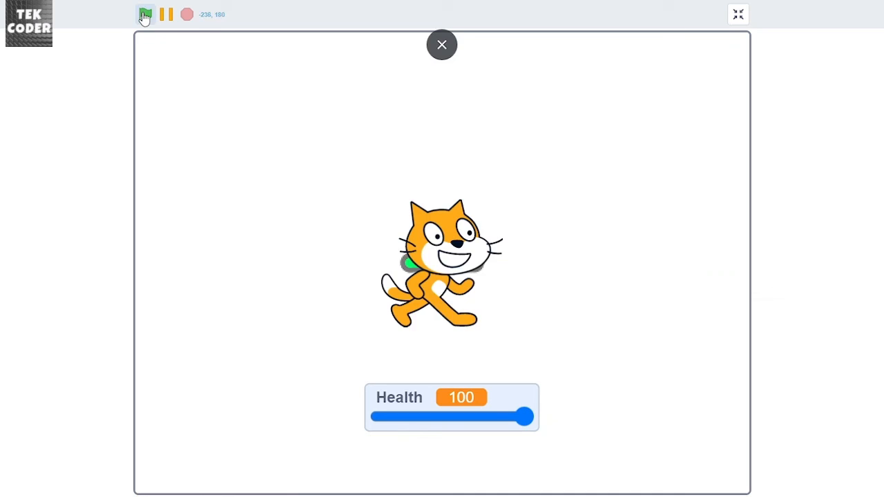
left_click(145, 14)
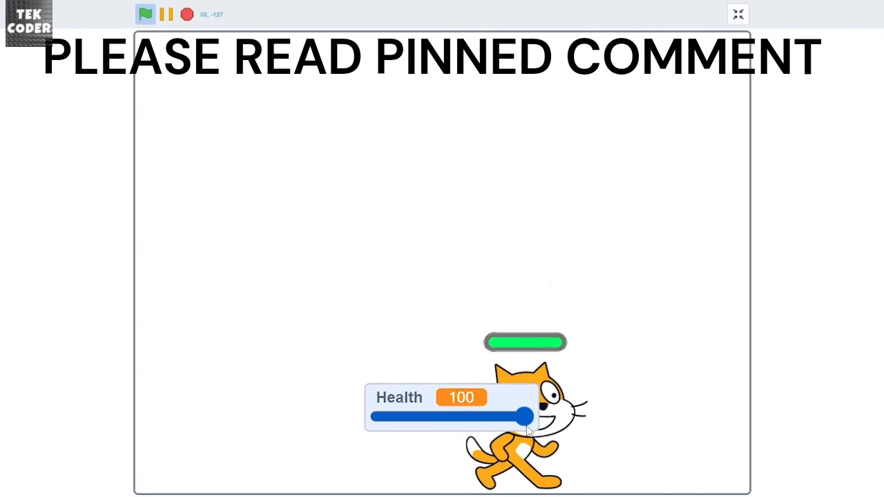
left_click_drag(525, 417, 440, 417)
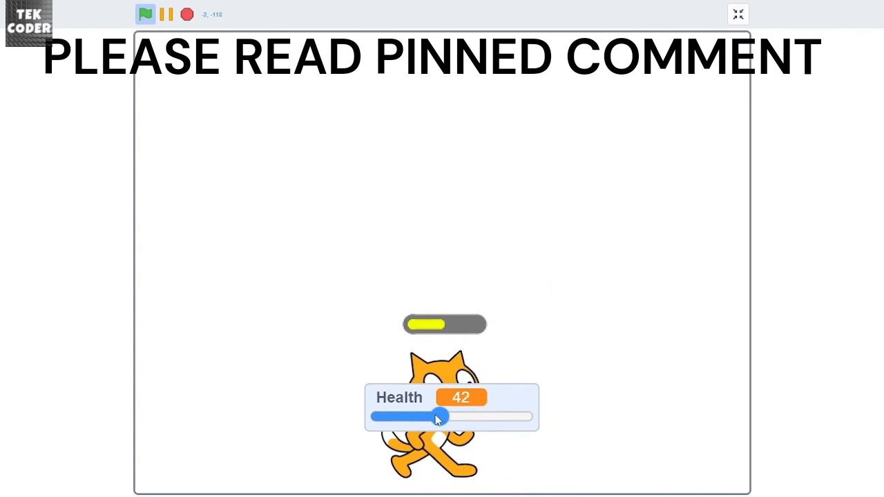
left_click_drag(438, 416, 452, 416)
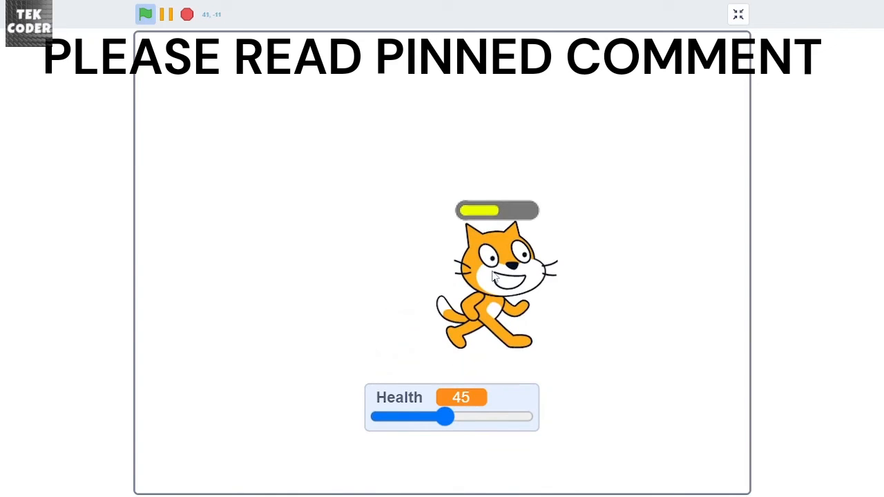